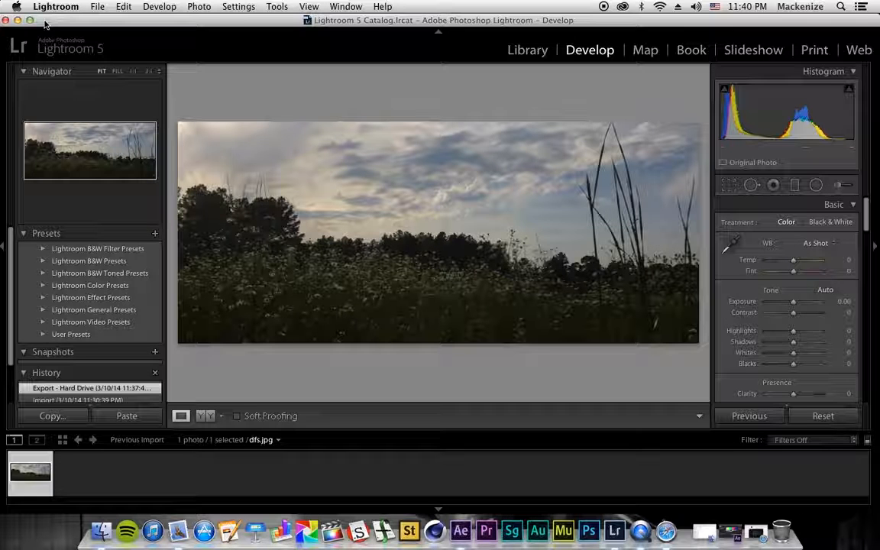
mouse_move(37, 60)
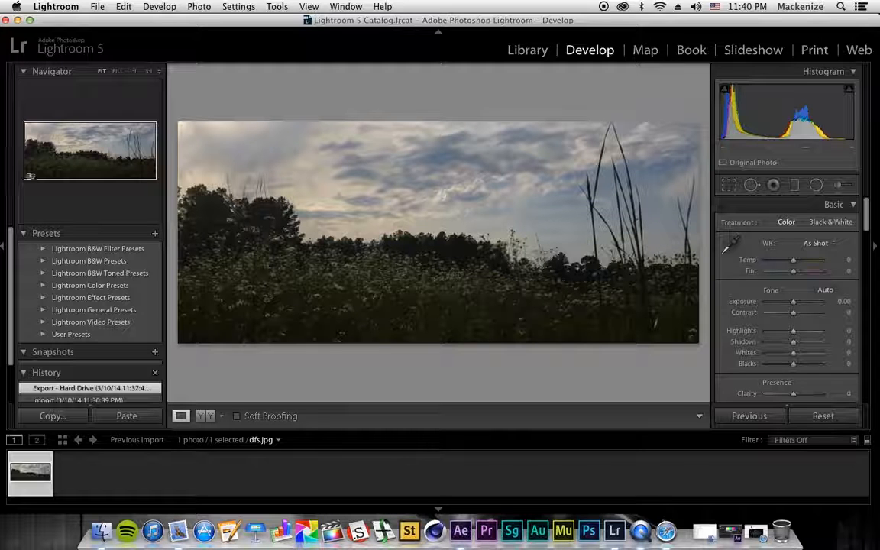
Scrub the Clarity slider up and down to compare, leaving it at +100
scroll("down", 3)
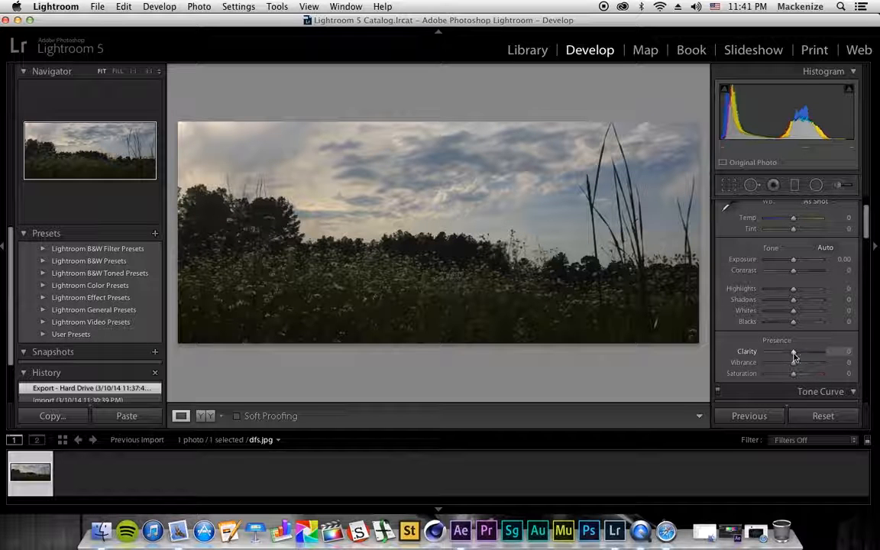
left_click_drag(793, 352, 798, 352)
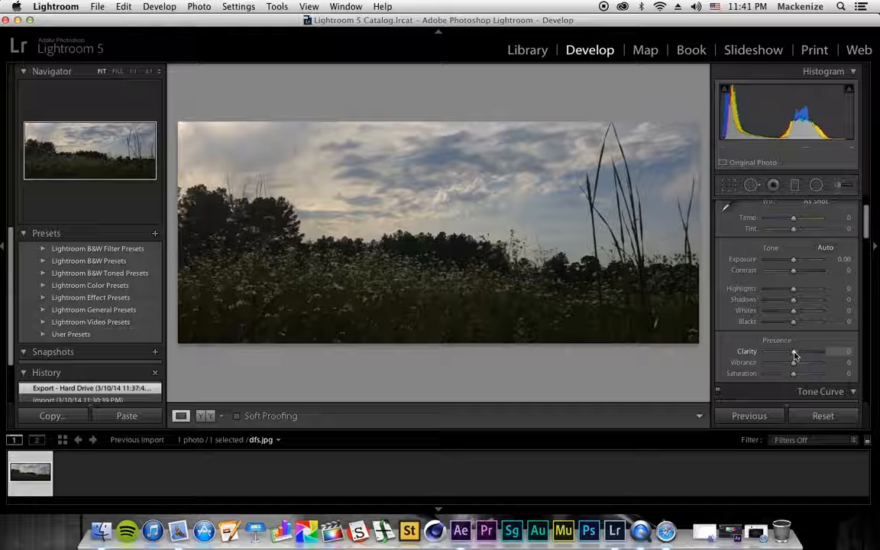
left_click_drag(793, 349, 819, 350)
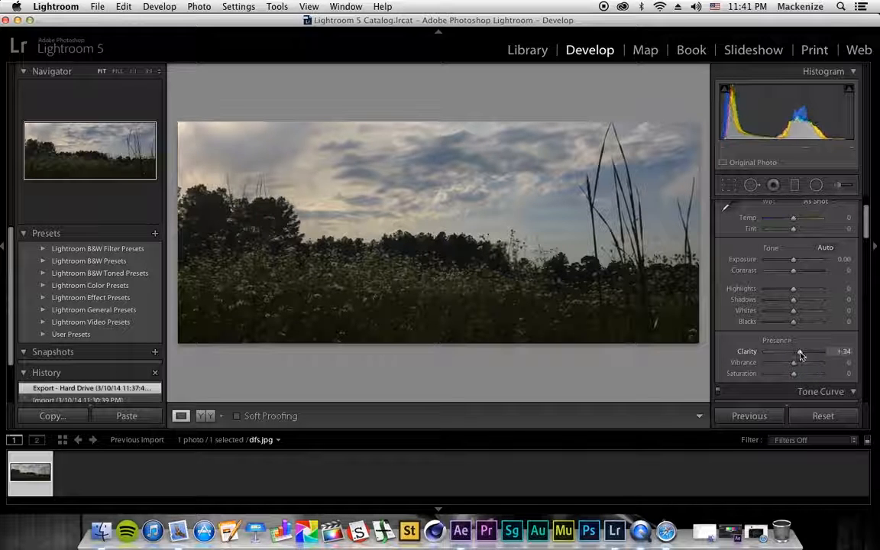
left_click_drag(800, 352, 817, 351)
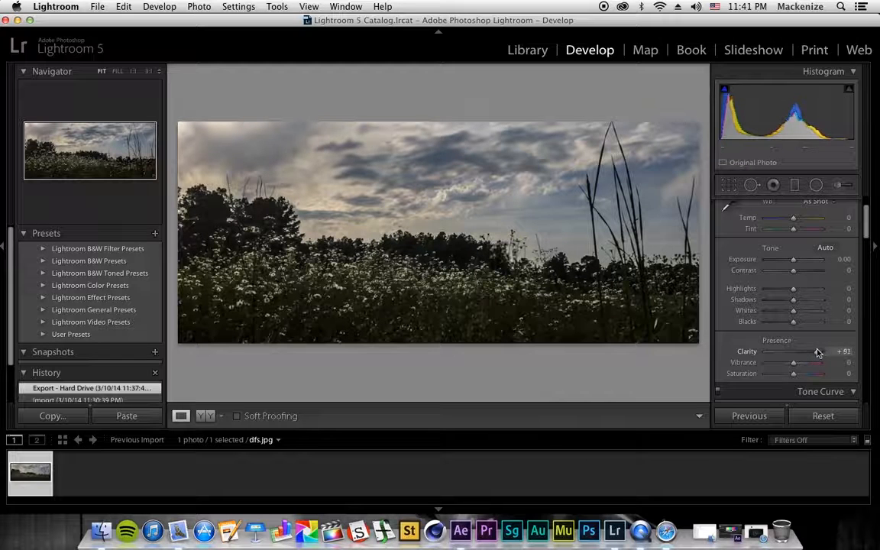
left_click_drag(812, 352, 823, 351)
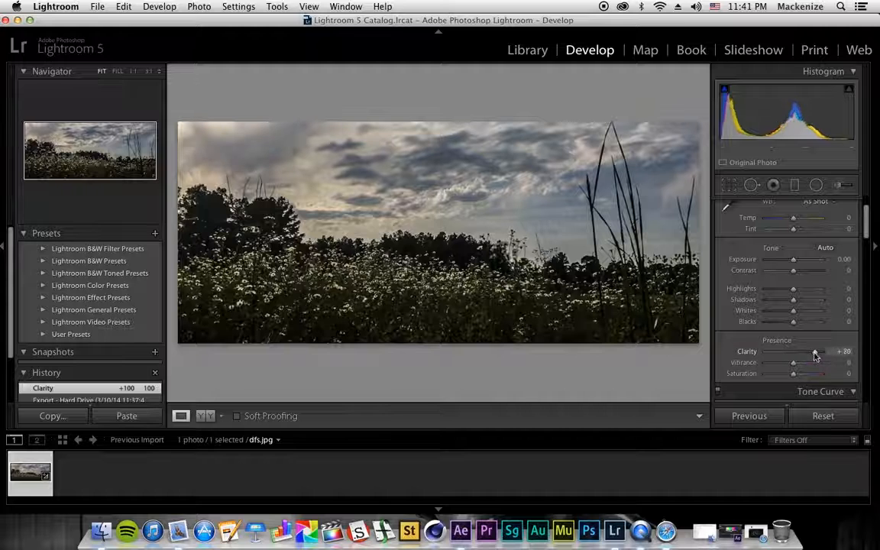
left_click_drag(816, 351, 804, 351)
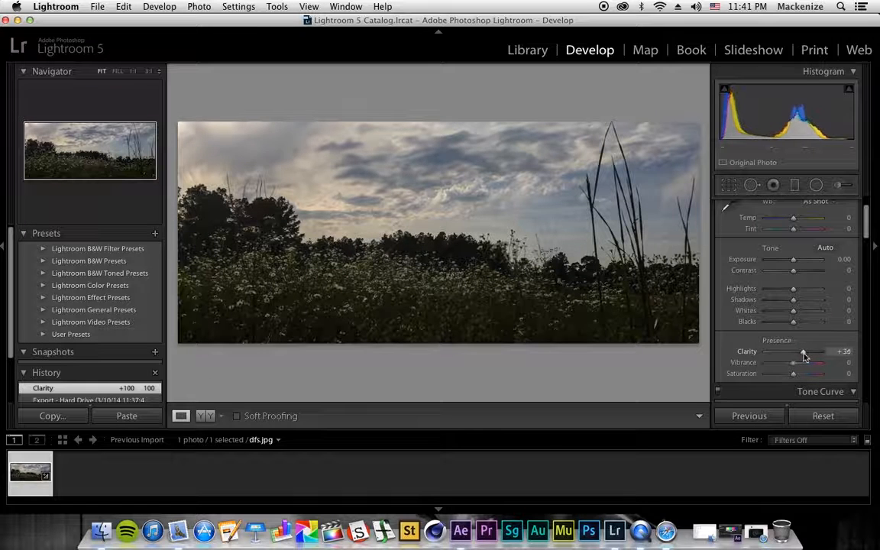
left_click_drag(802, 351, 810, 351)
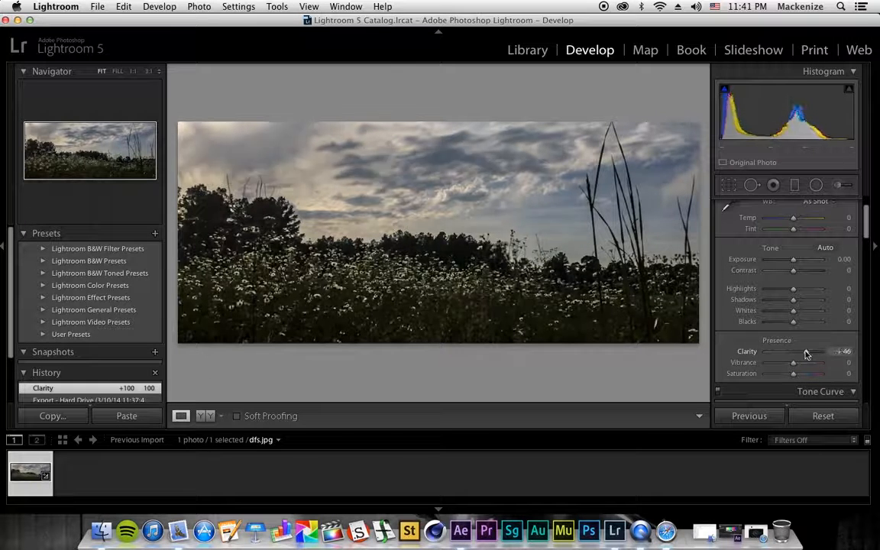
left_click_drag(795, 350, 822, 350)
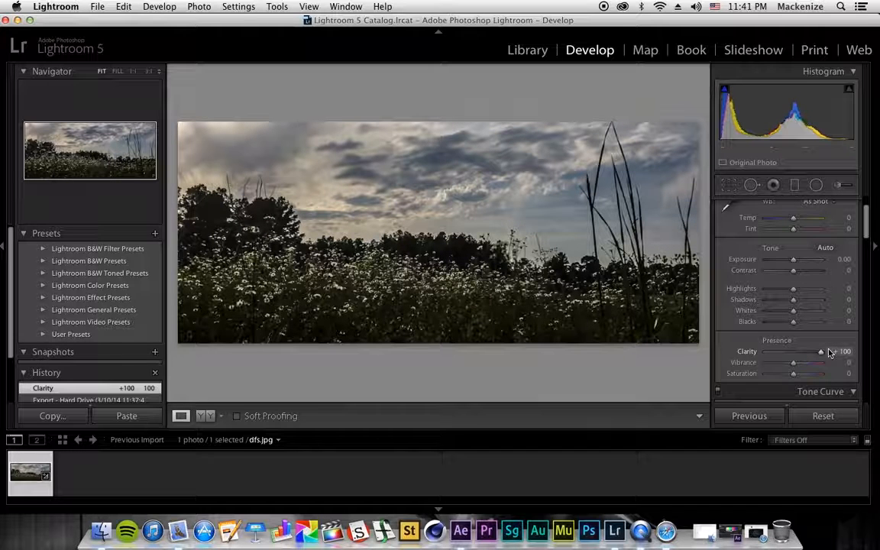
left_click_drag(820, 351, 801, 351)
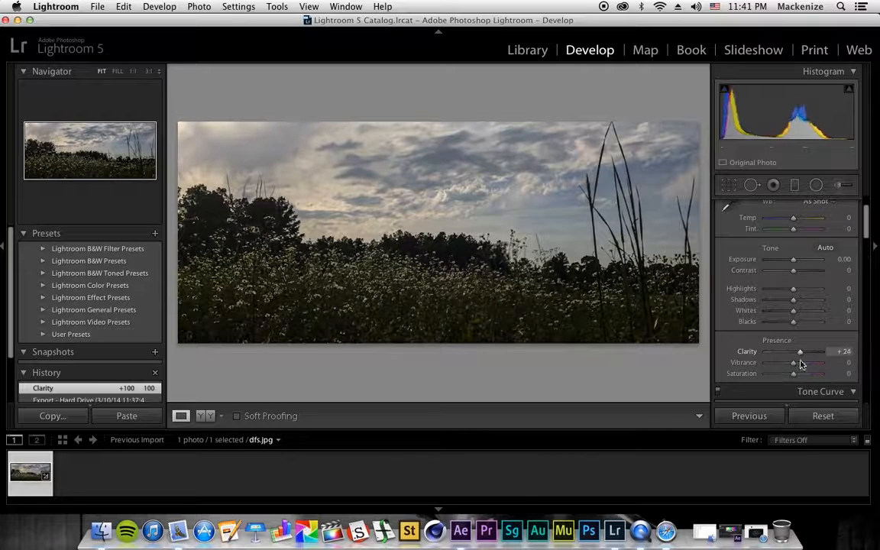
left_click_drag(800, 352, 821, 352)
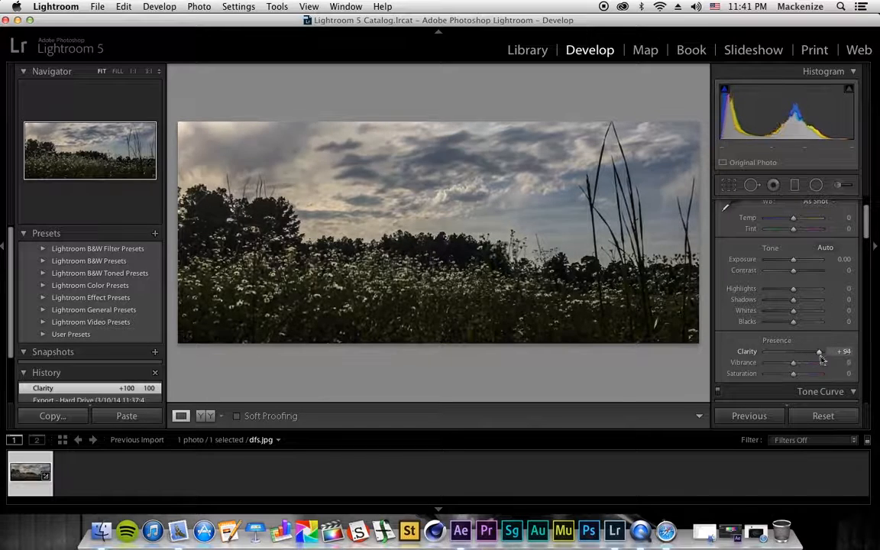
left_click_drag(818, 352, 804, 352)
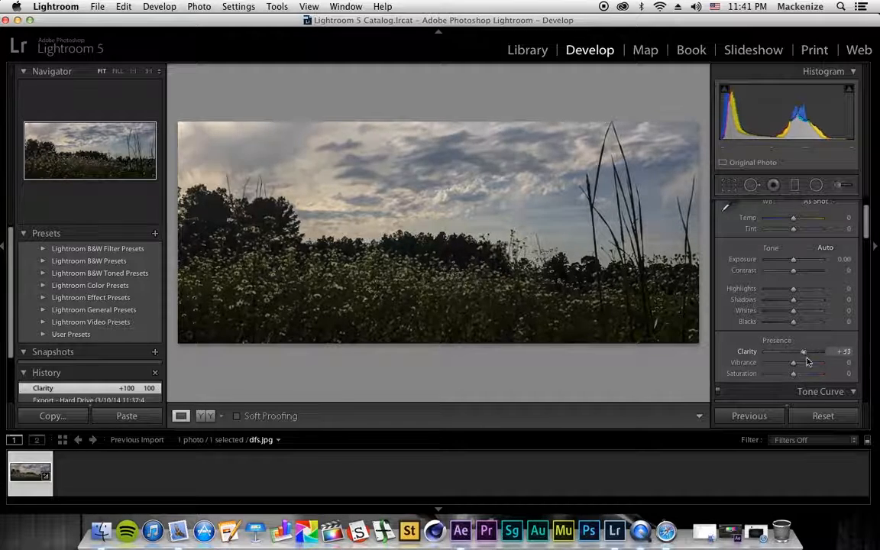
left_click_drag(804, 351, 823, 351)
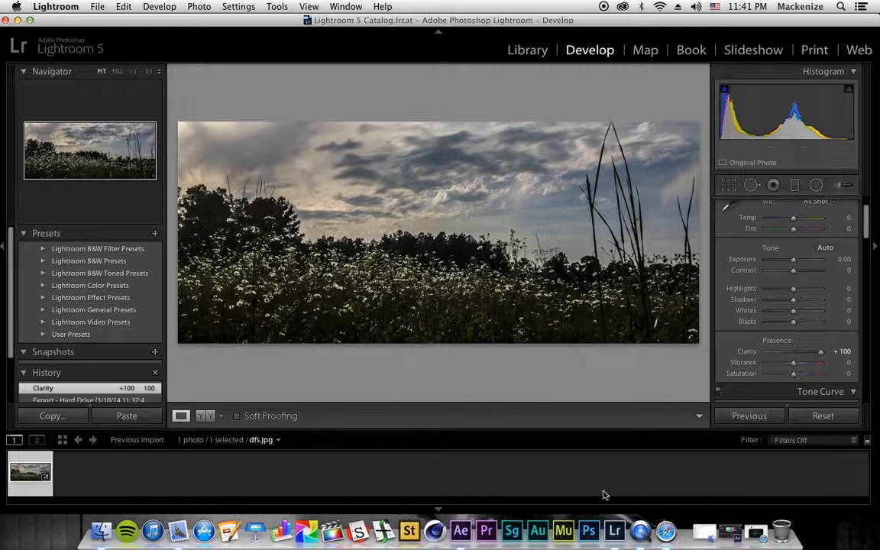
mouse_move(483, 532)
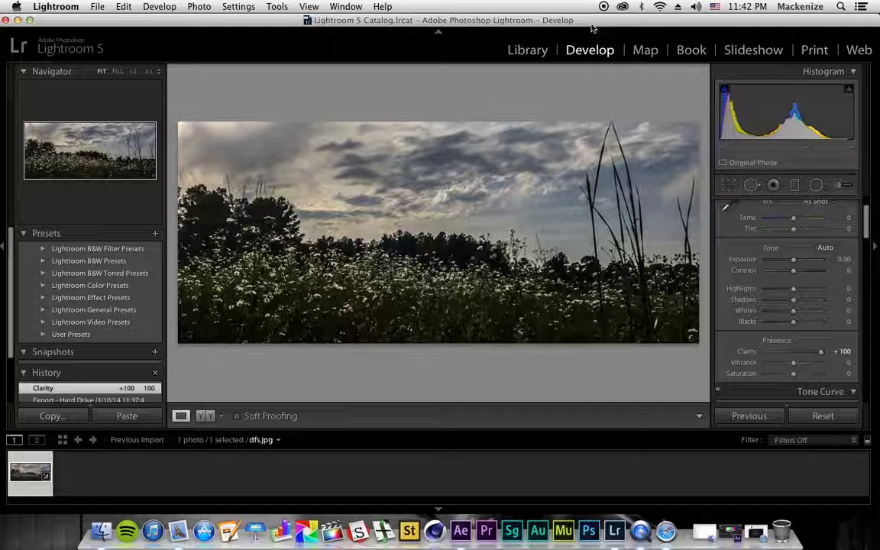
mouse_move(602, 15)
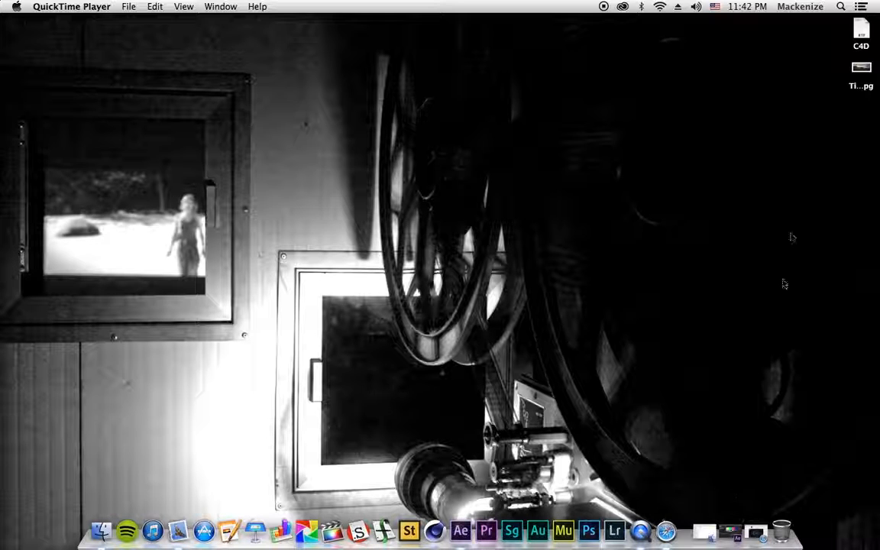
mouse_move(850, 101)
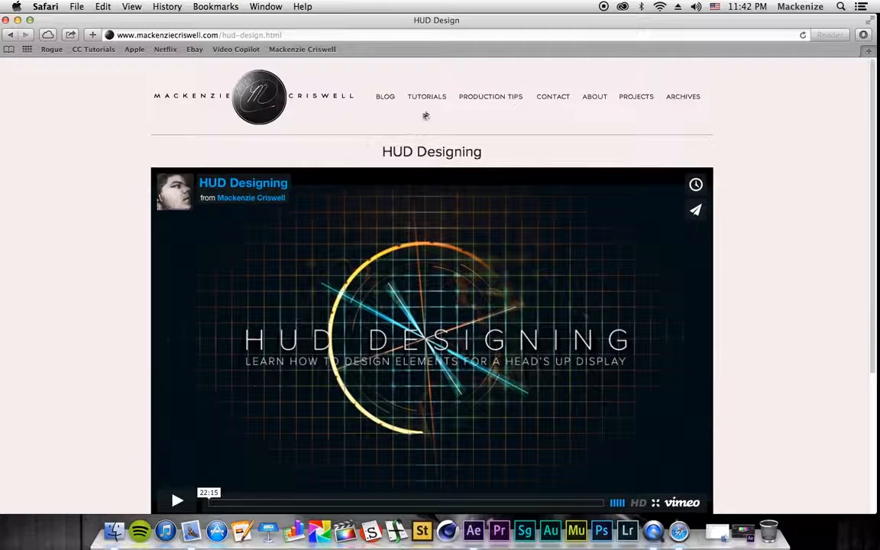
Scroll the HUD Design page down past the video and back to the top
scroll("down", 3)
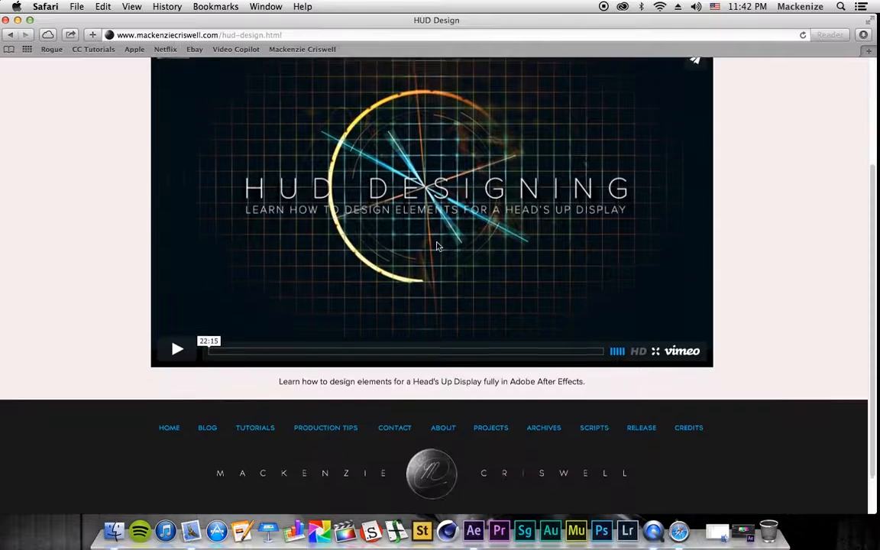
scroll("up", 3)
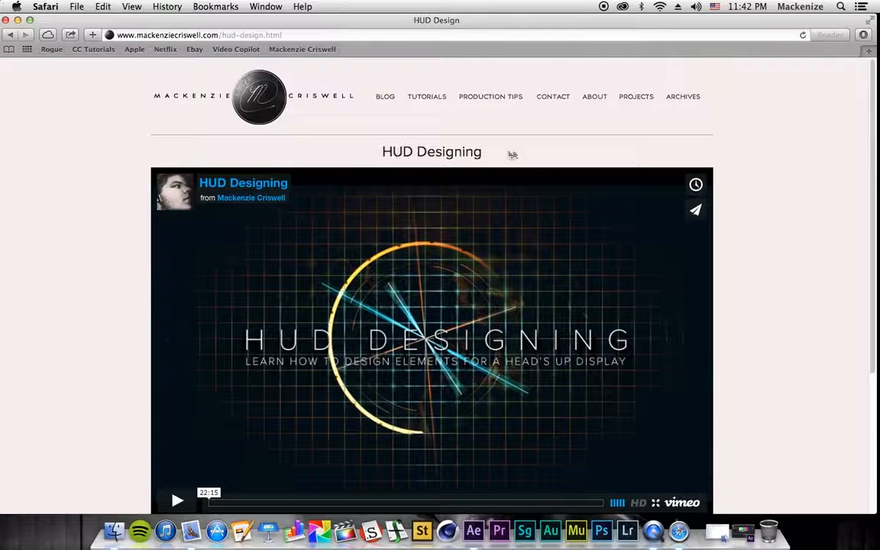
mouse_move(468, 269)
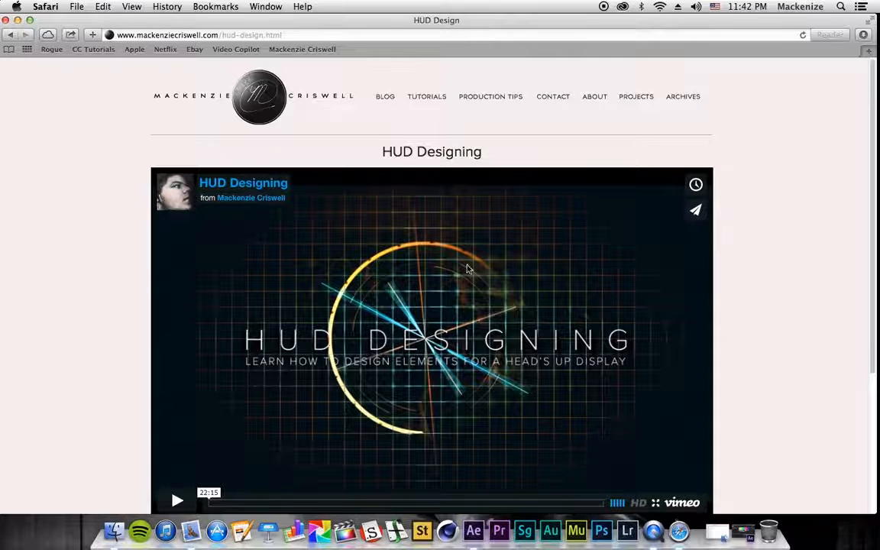
scroll("down", 3)
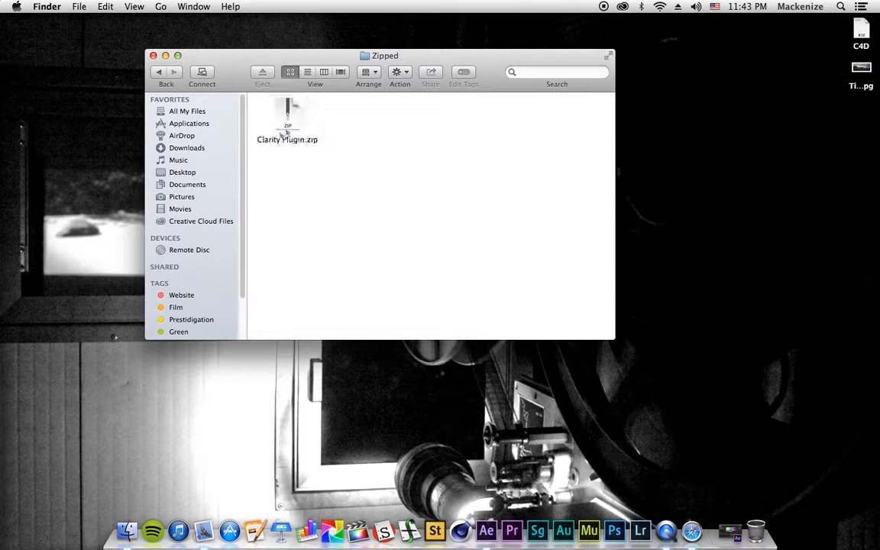
Extract Clarity Plugin.zip and browse into the folder holding the preset files
left_click(287, 115)
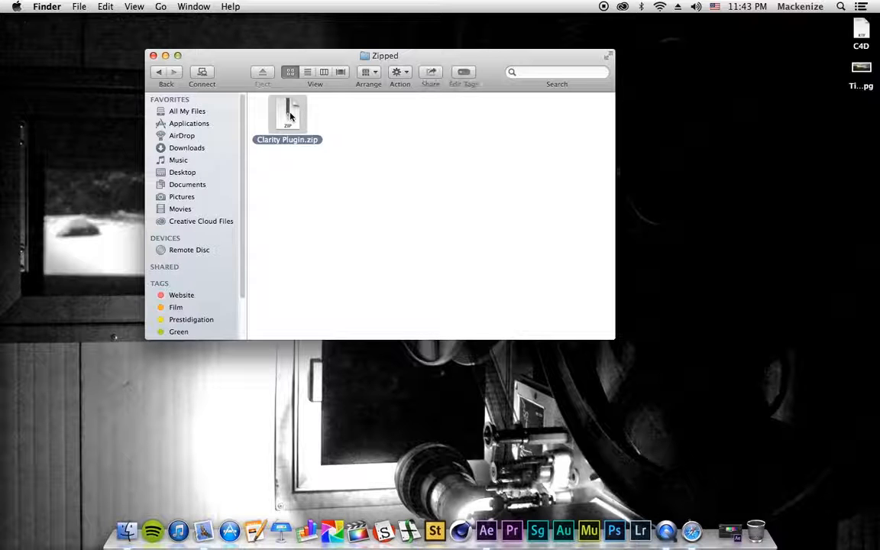
double_click(287, 115)
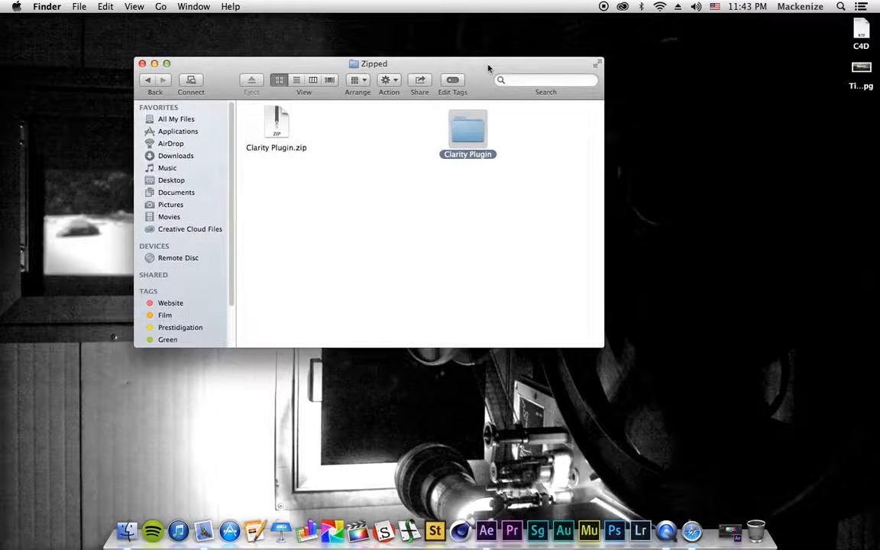
double_click(468, 129)
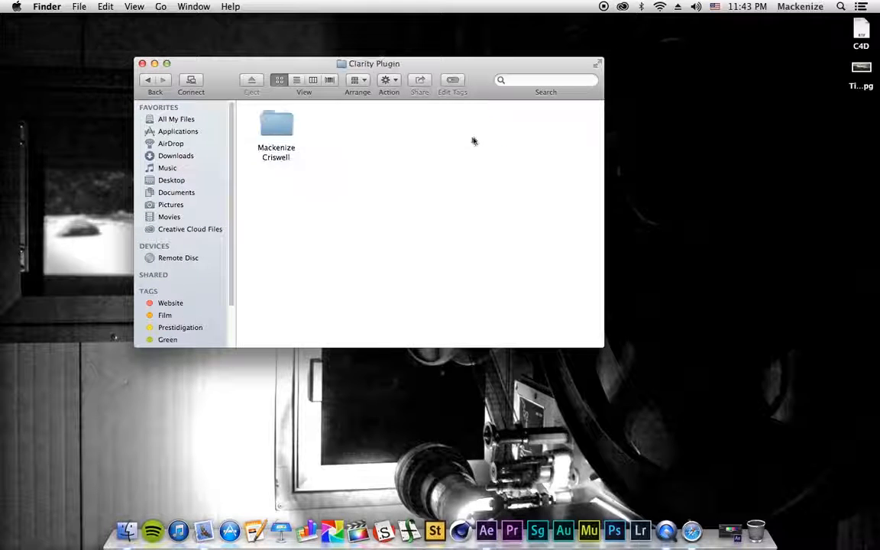
left_click(275, 124)
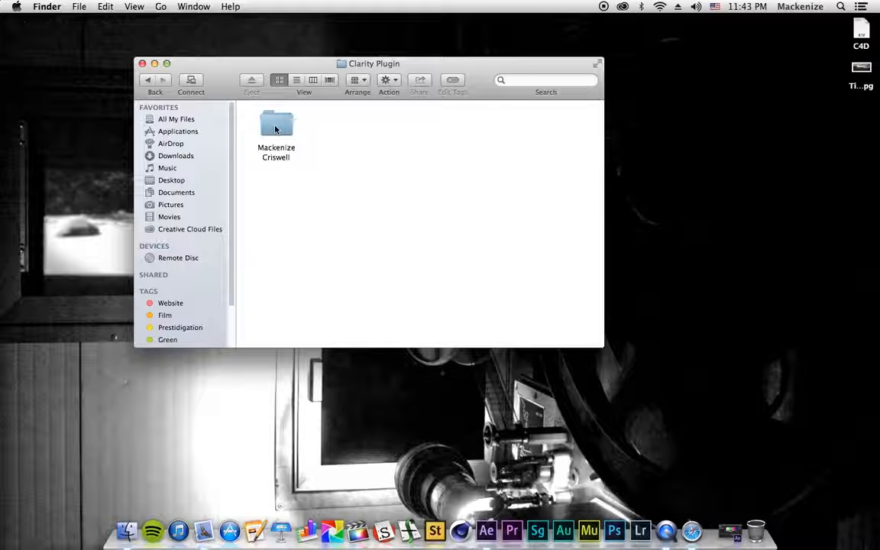
double_click(276, 125)
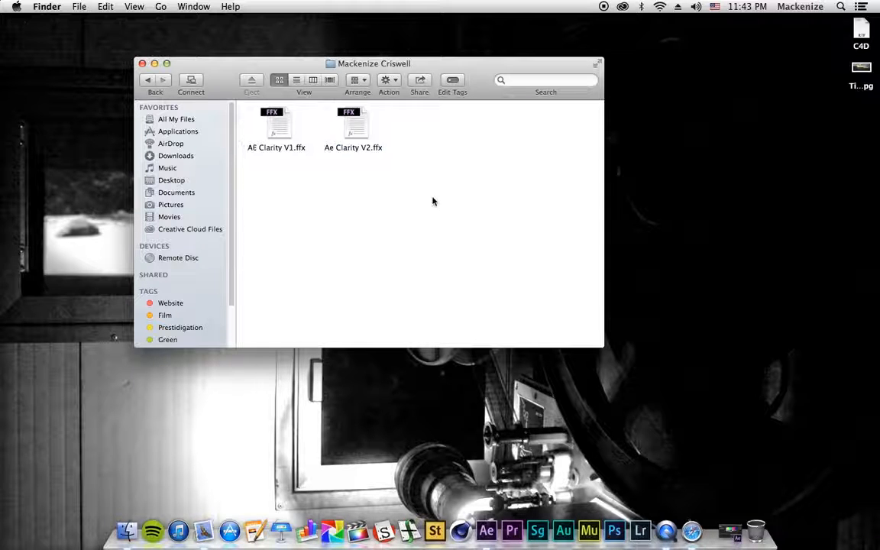
Inspect the AE Clarity V1.ffx and V2.ffx preset files
left_click(277, 125)
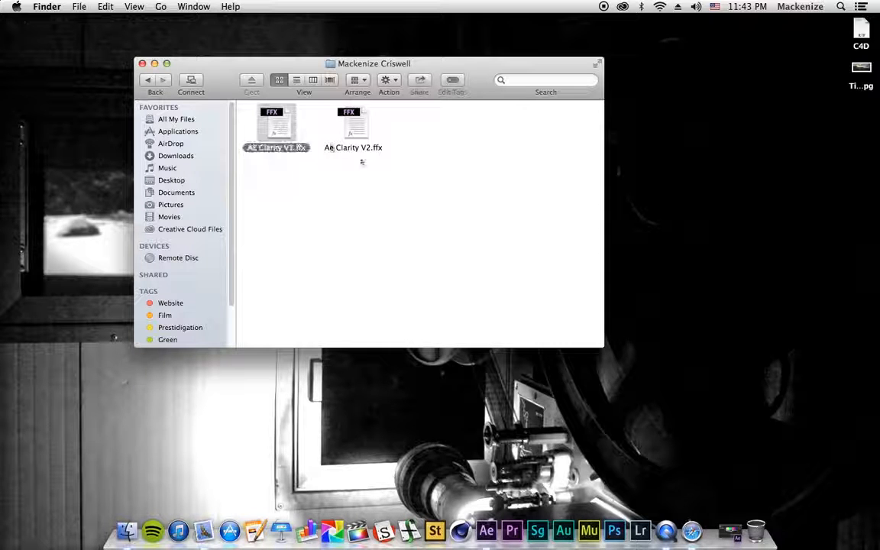
left_click(353, 125)
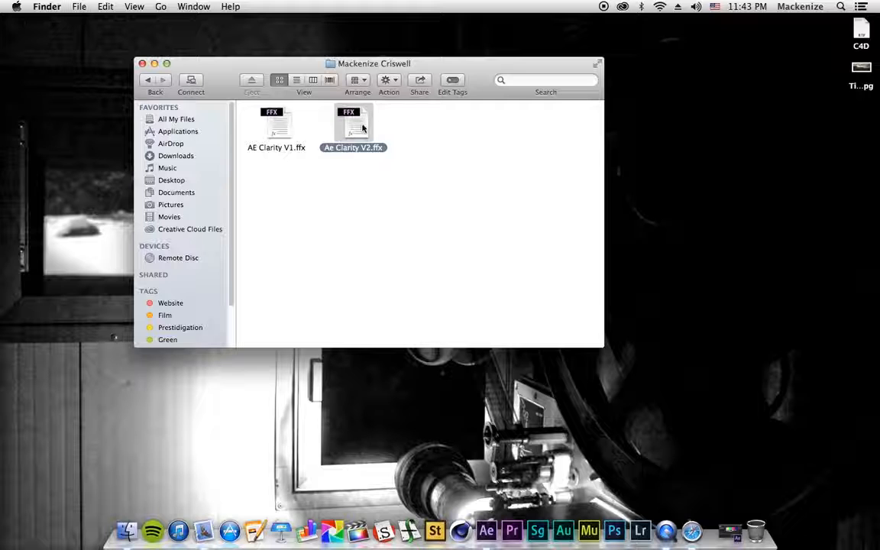
left_click(392, 177)
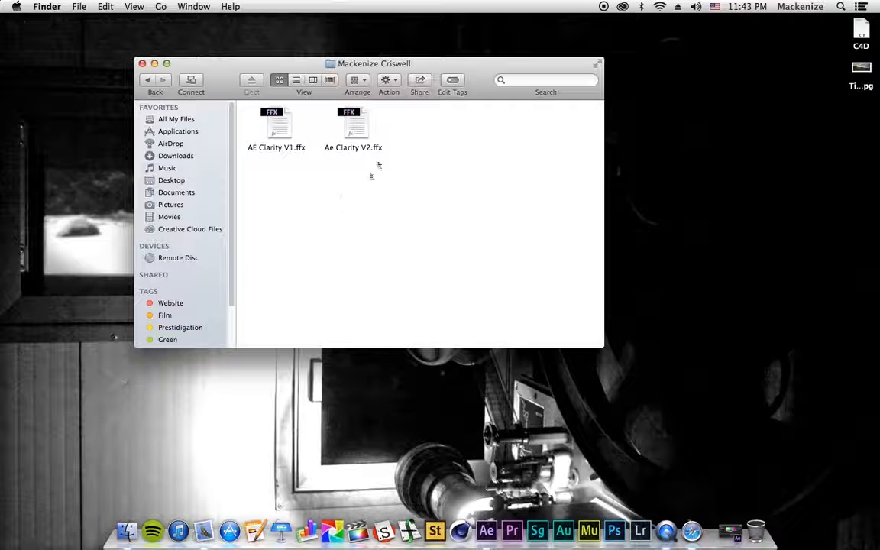
left_click(277, 125)
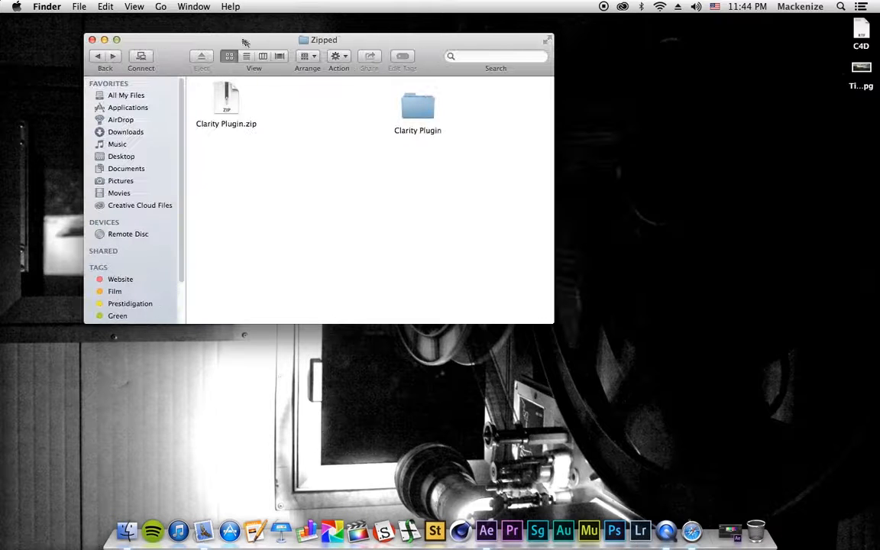
In a new Finder window, go to Applications and search 'after' for After Effects CC
left_click(38, 6)
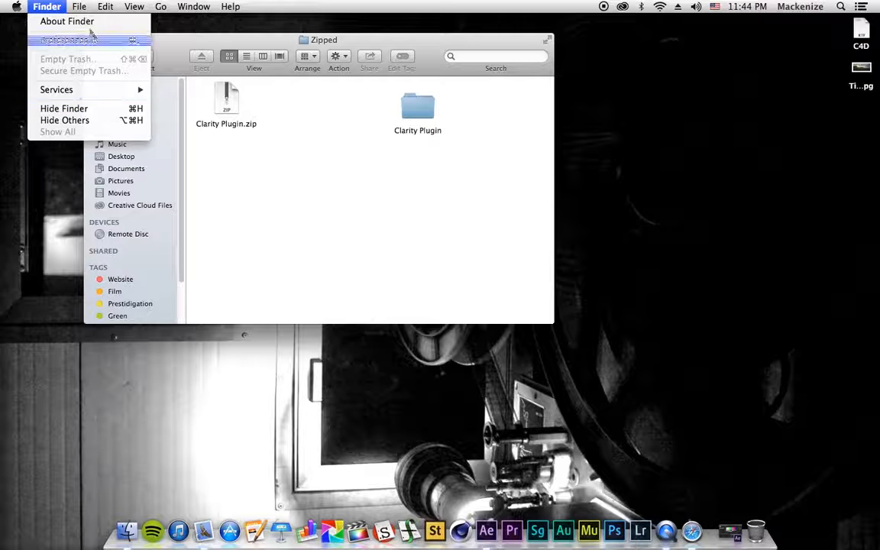
left_click(73, 6)
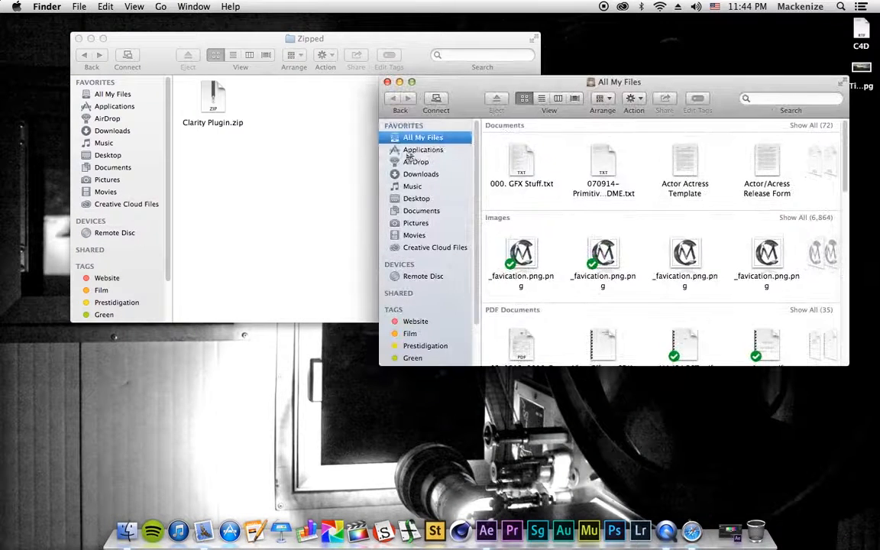
left_click(425, 150)
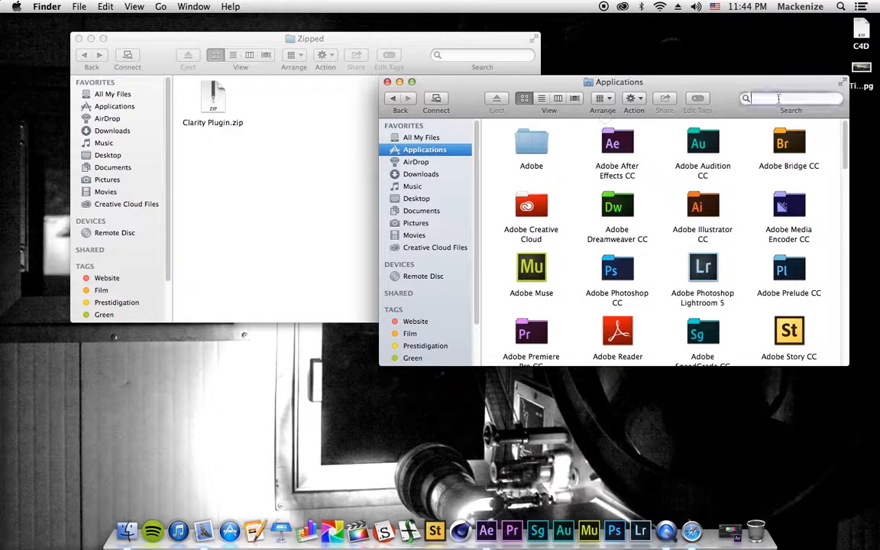
type("after")
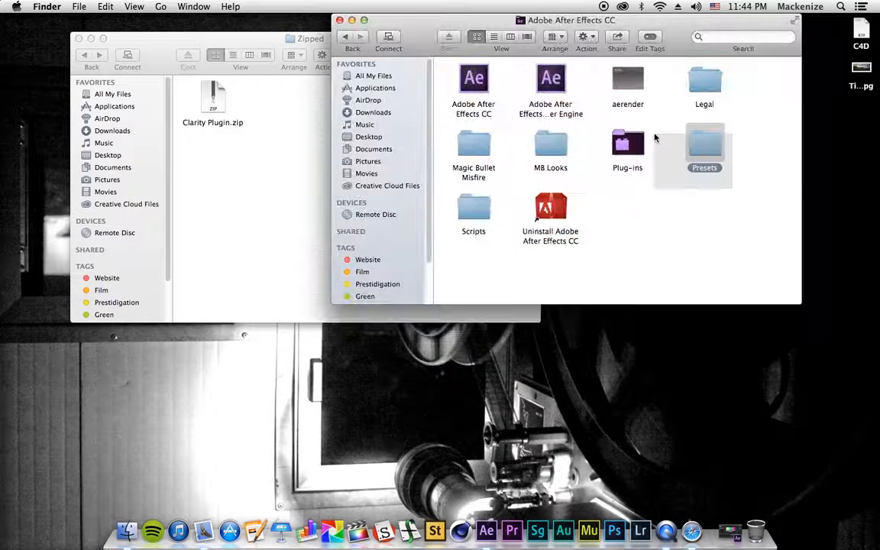
Move the preset folder from Clarity Plugin into After Effects' Plug-ins folder and verify its contents
left_click(626, 143)
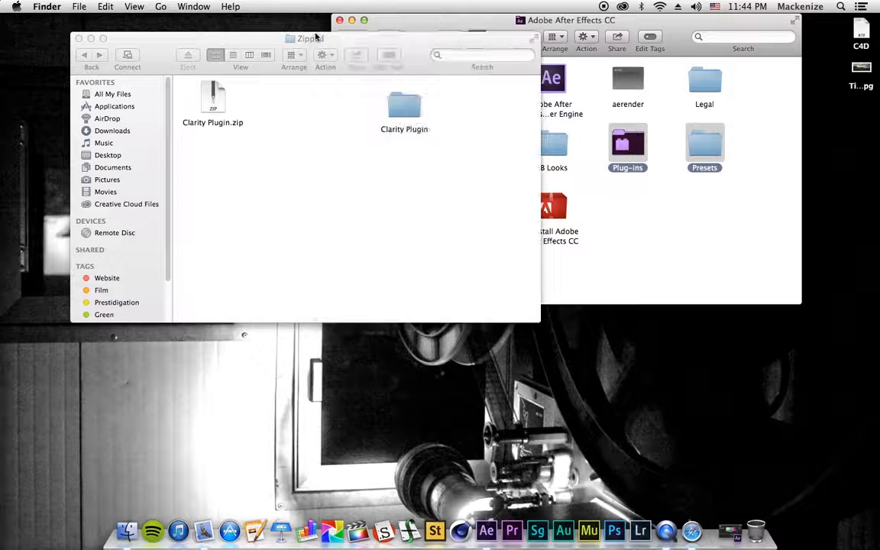
double_click(405, 105)
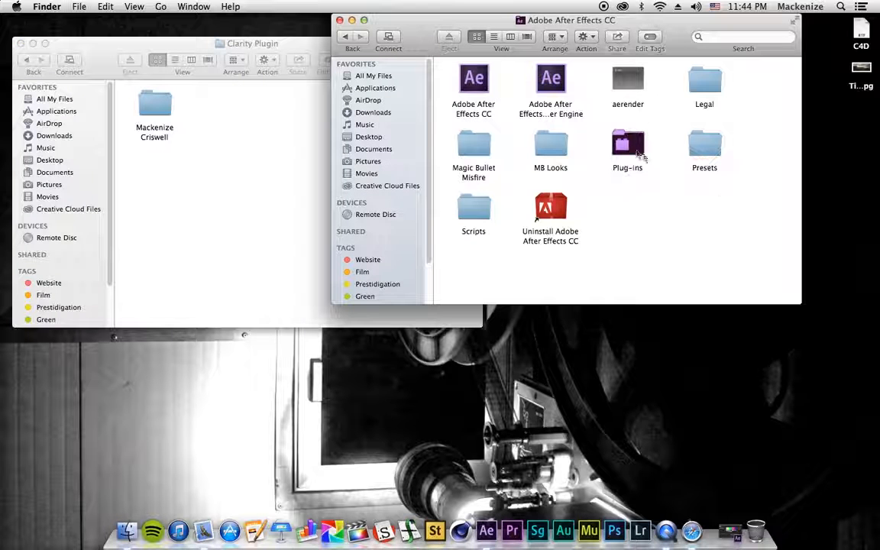
mouse_move(650, 144)
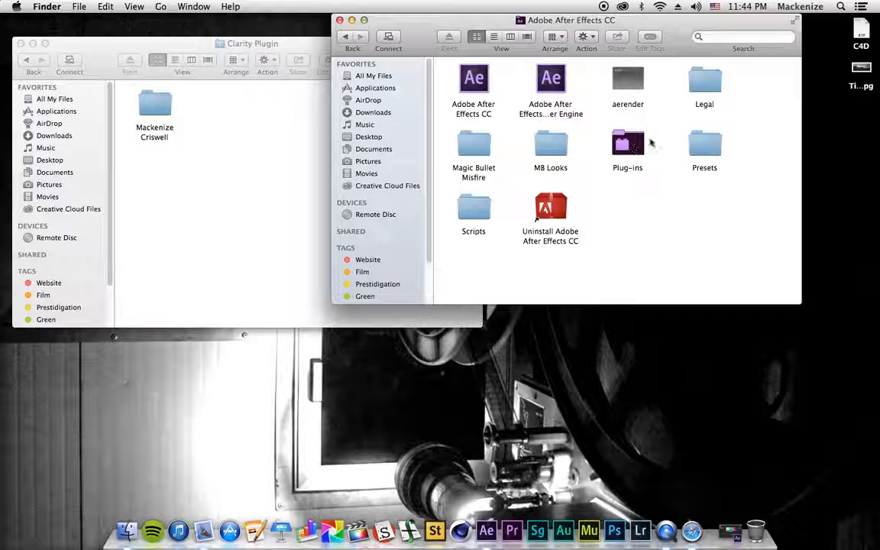
double_click(626, 143)
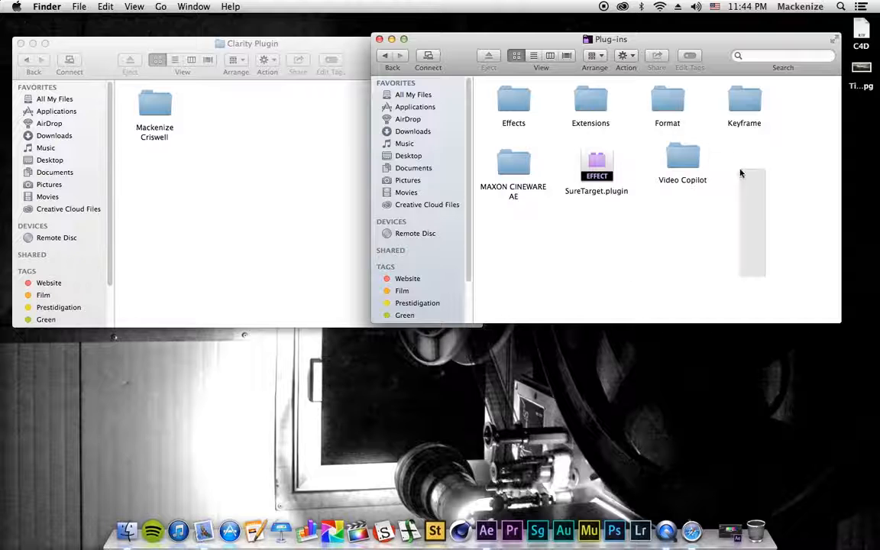
left_click(596, 165)
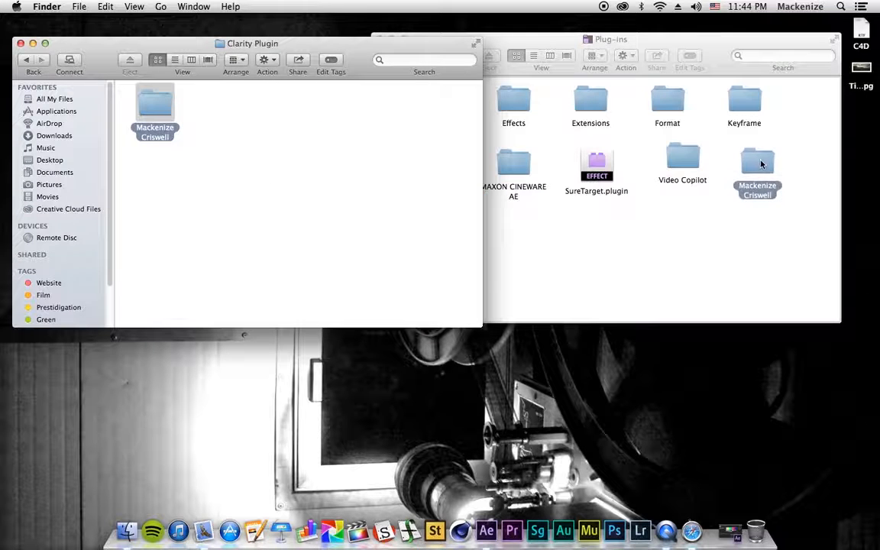
double_click(758, 157)
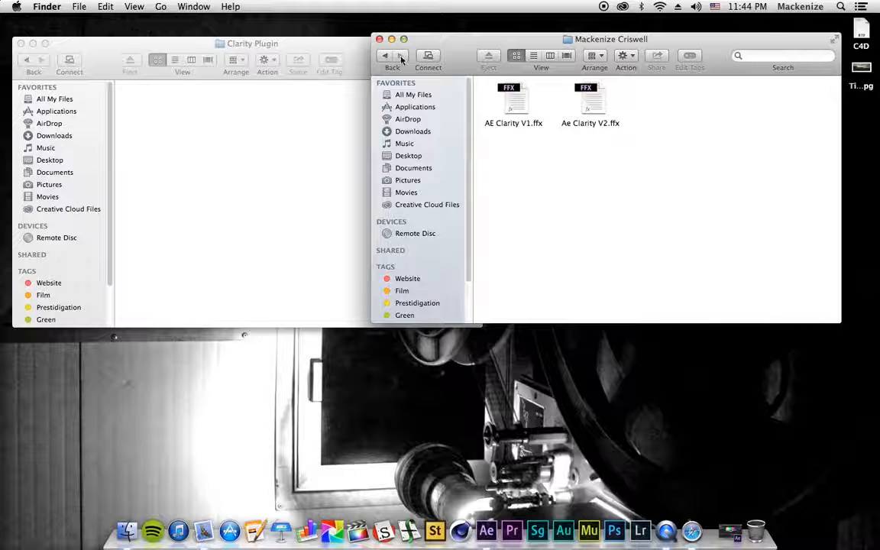
left_click(384, 56)
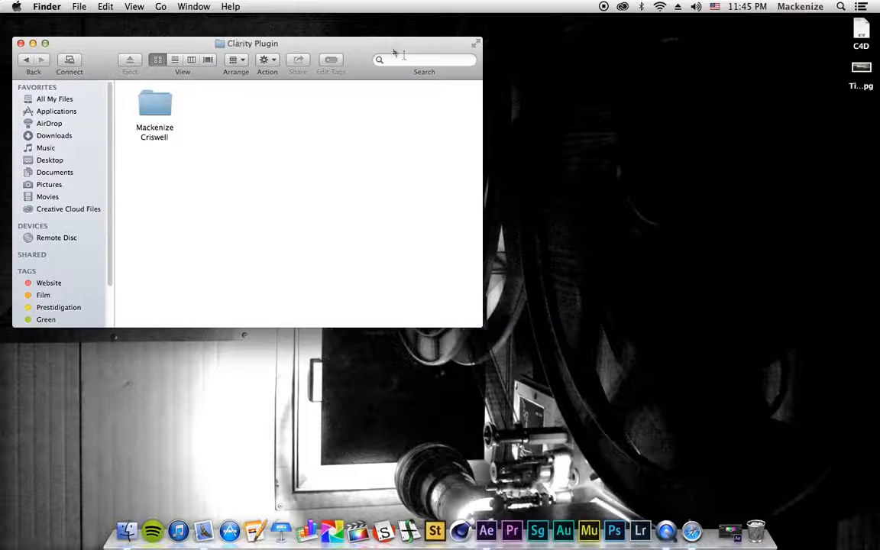
Switch to After Effects and delete the Clarity layer from the Clarity composition
left_click(32, 41)
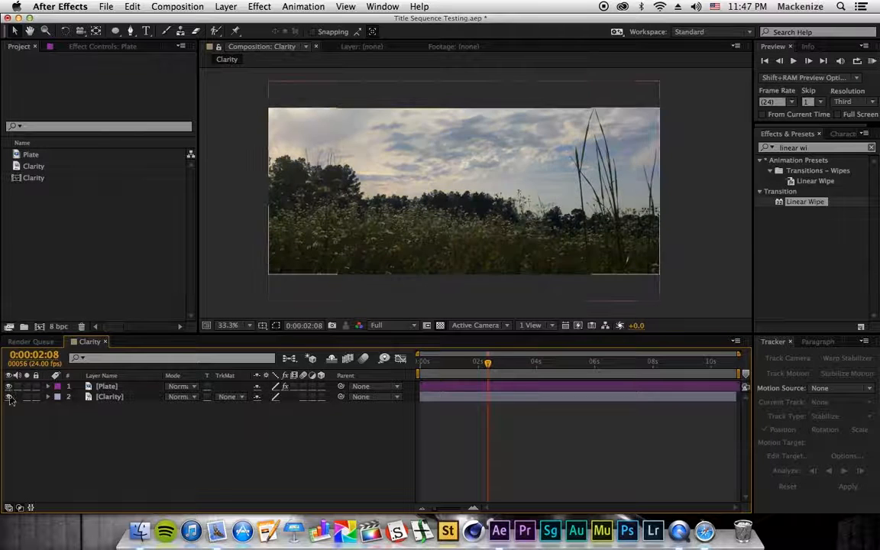
left_click(111, 397)
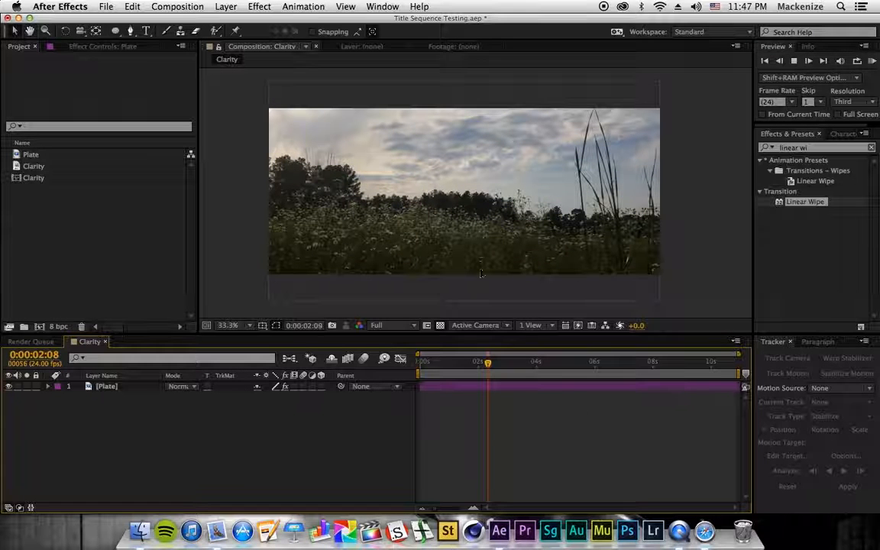
left_click(501, 361)
type("clarity")
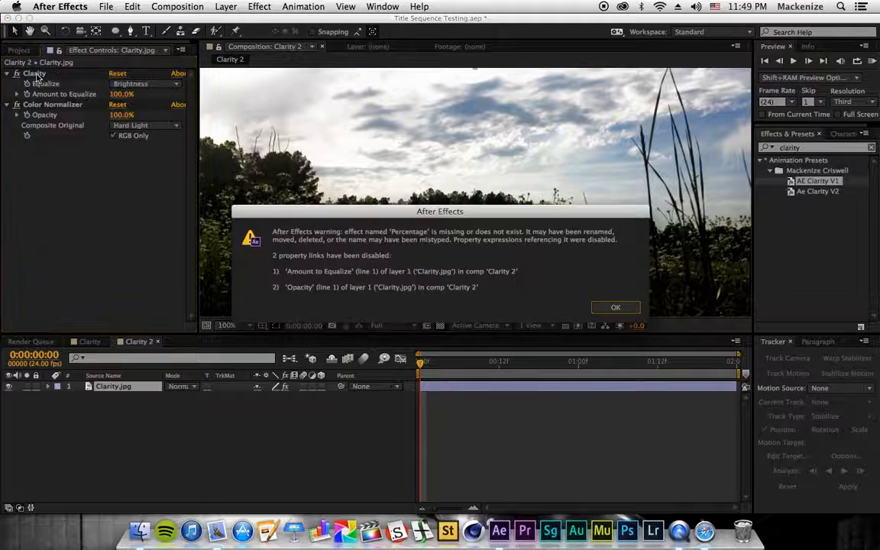
Dismiss the AE Clarity V1 missing-effect warning
left_click(616, 307)
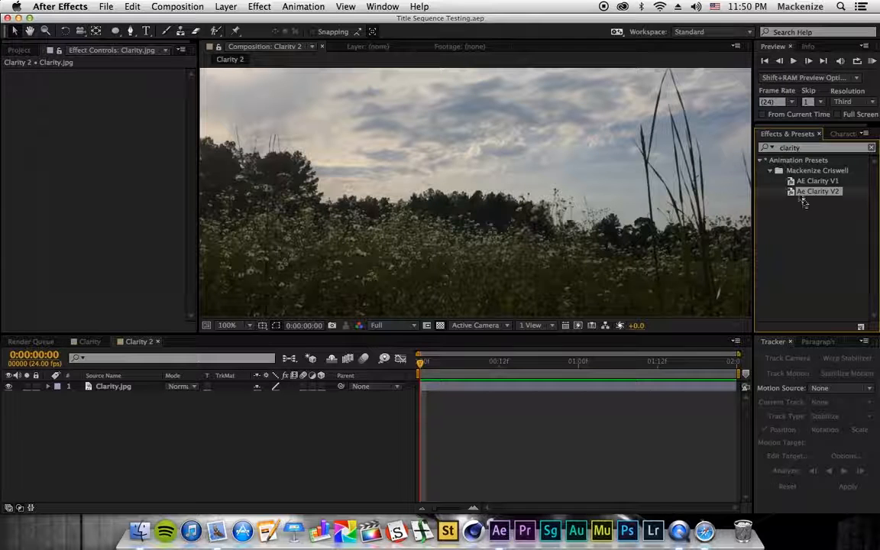
Apply AE Clarity V2 and scrub Detail Puller to 43 and Desaturate to 18
double_click(819, 190)
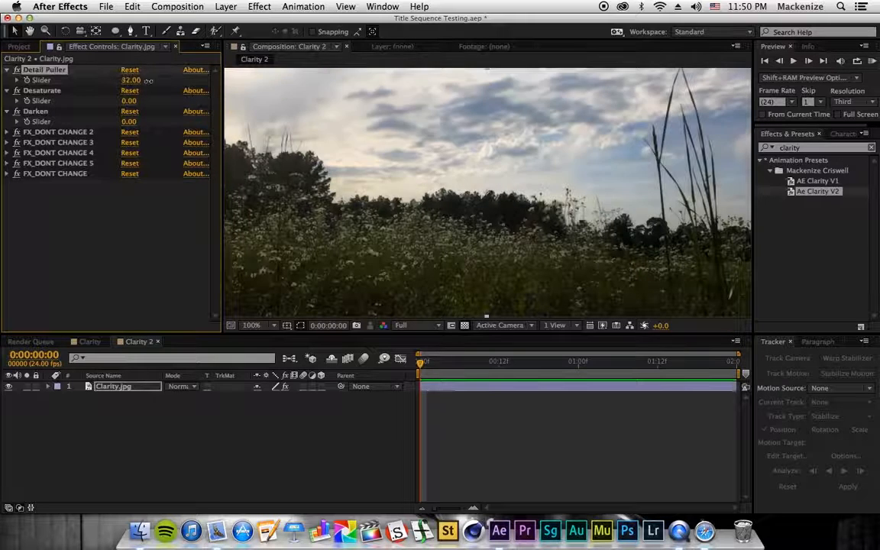
left_click_drag(131, 79, 132, 79)
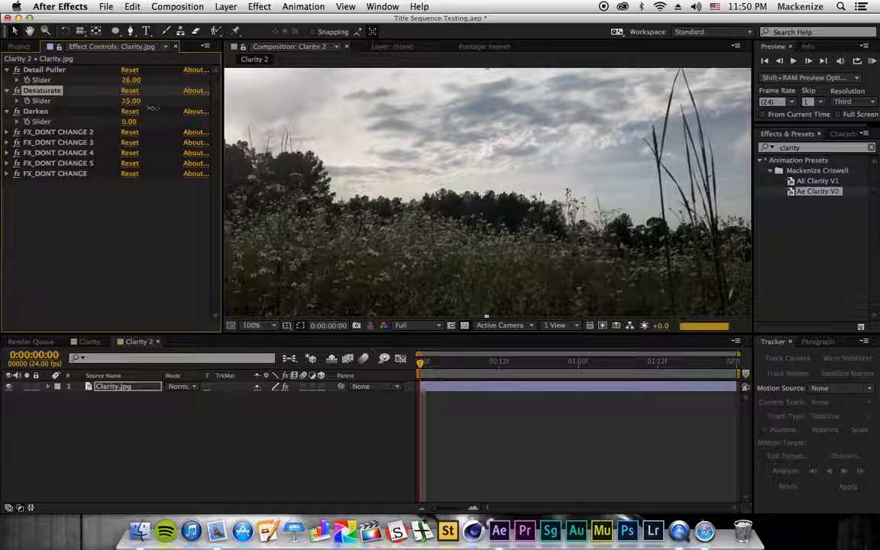
left_click_drag(135, 101, 123, 100)
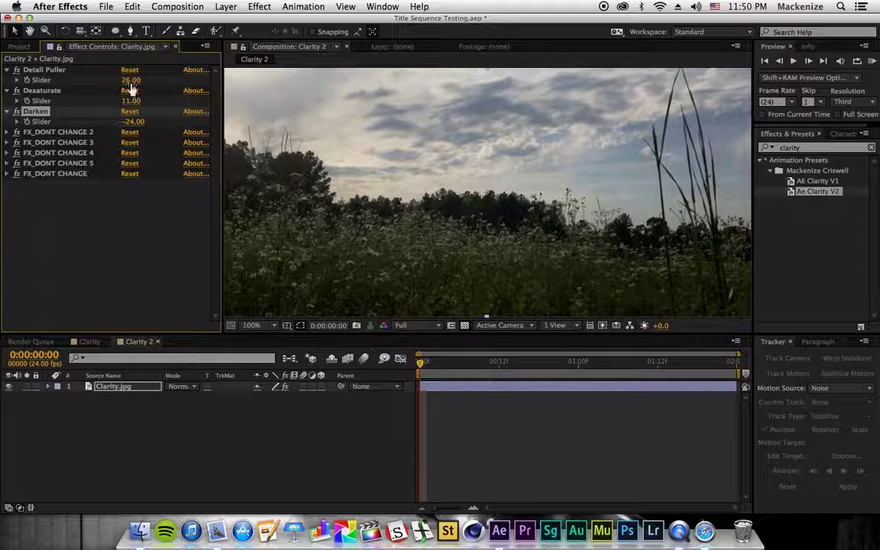
left_click_drag(131, 79, 153, 79)
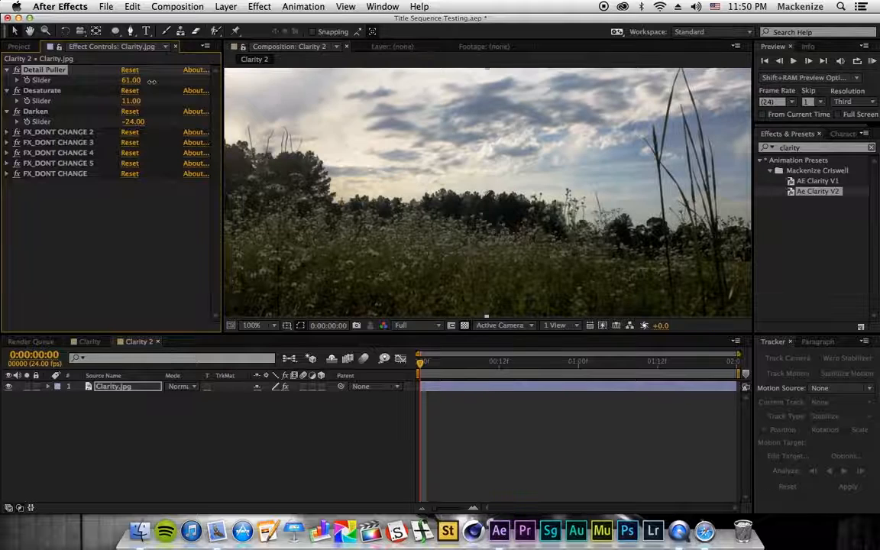
left_click_drag(138, 79, 130, 79)
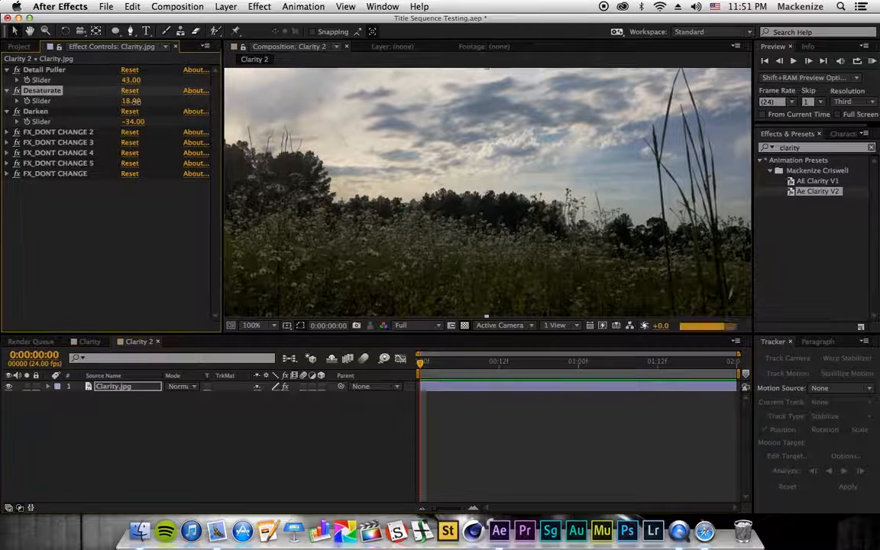
left_click_drag(131, 100, 128, 100)
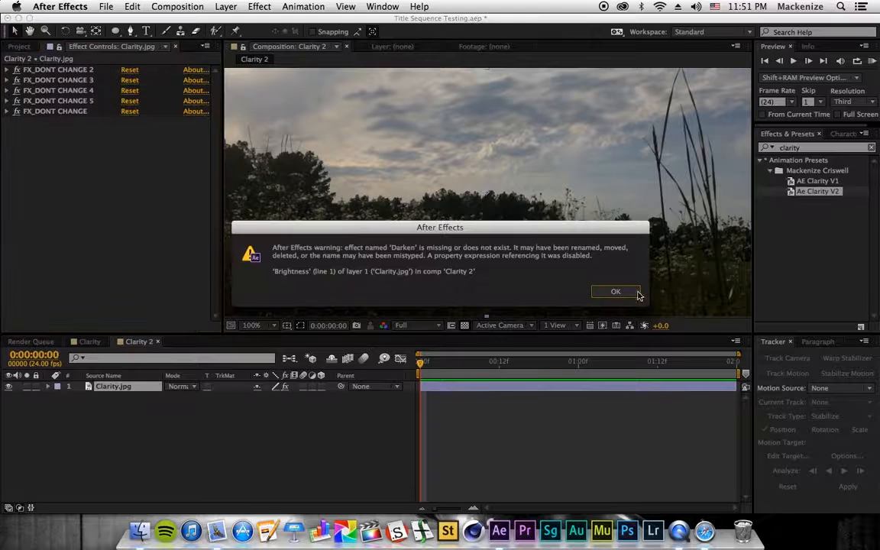
Dismiss the missing Darken and Detail Puller expression warnings
left_click(616, 290)
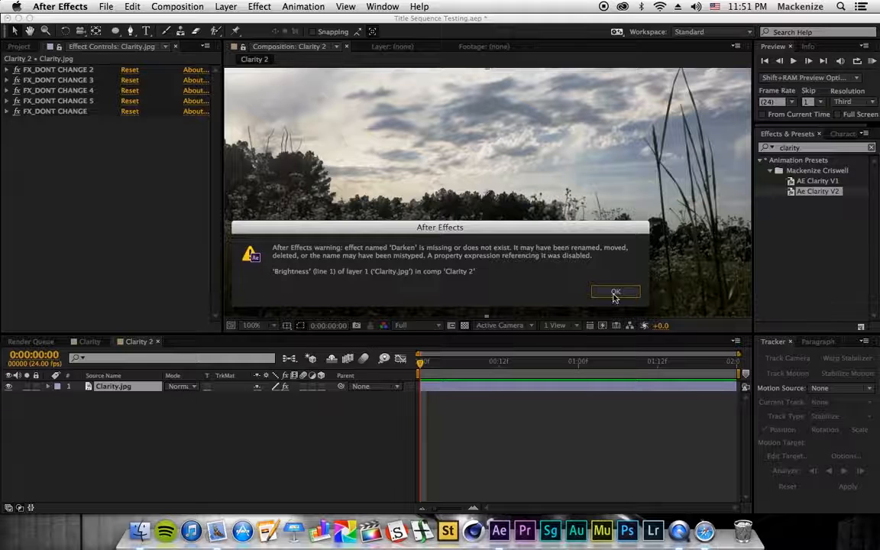
left_click(615, 291)
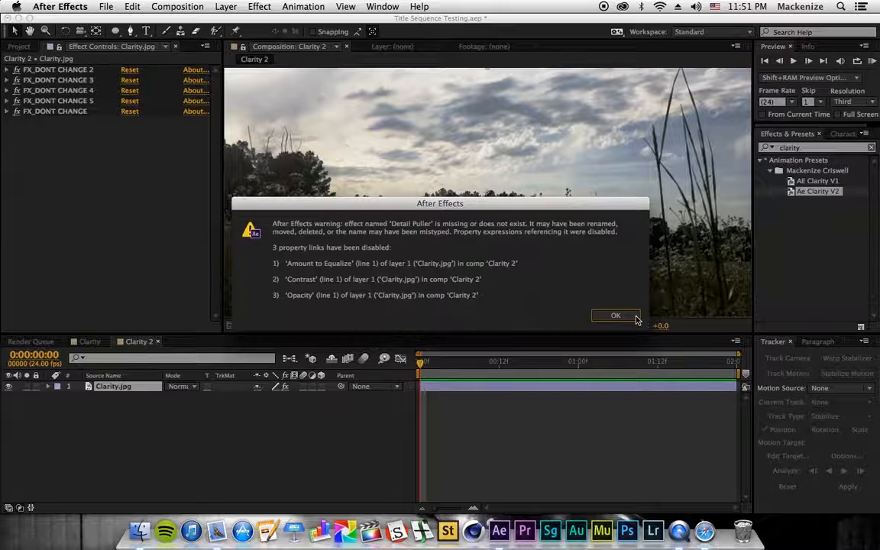
left_click(616, 315)
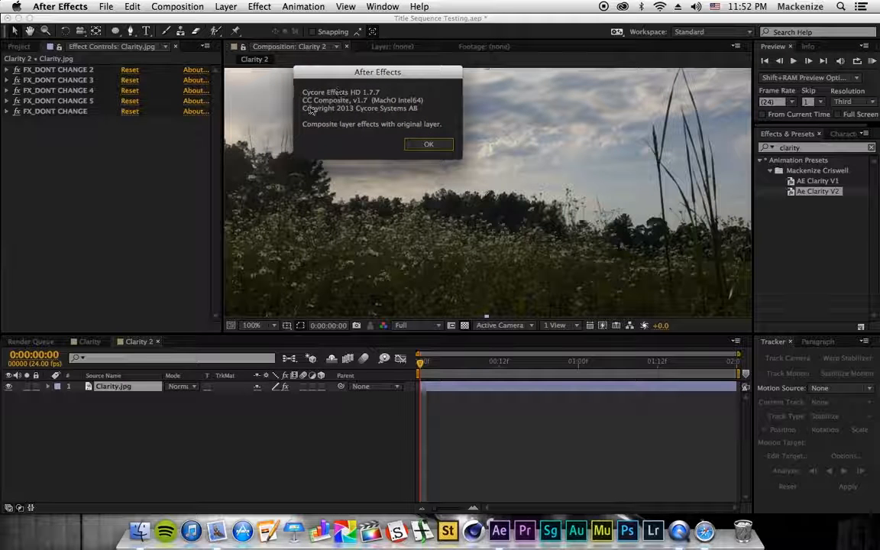
Close the CC Composite, Equalize and Brightness & Contrast info boxes and twirl the last effect's properties
left_click(427, 144)
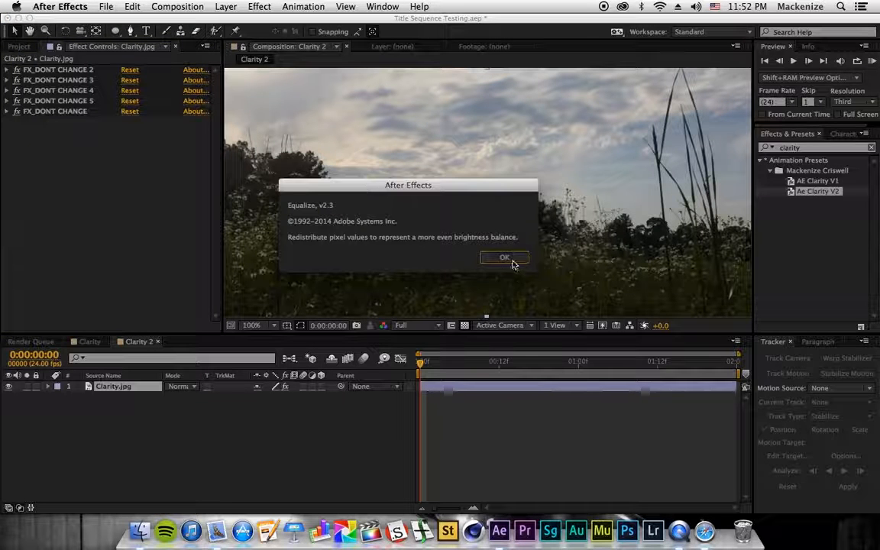
left_click(504, 256)
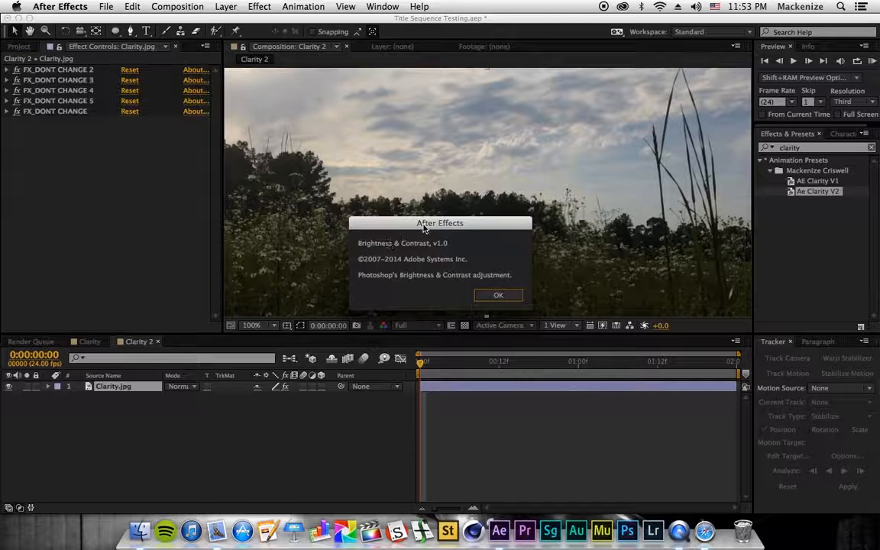
left_click(498, 294)
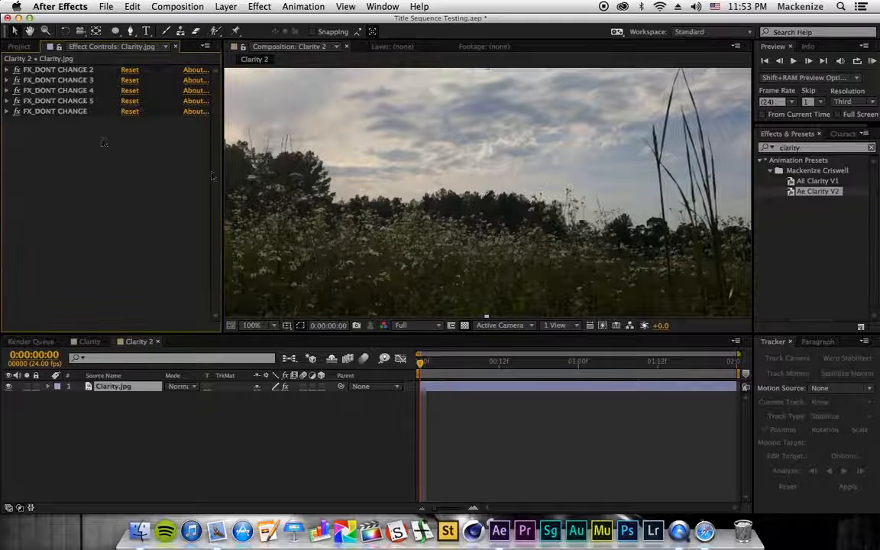
left_click(6, 110)
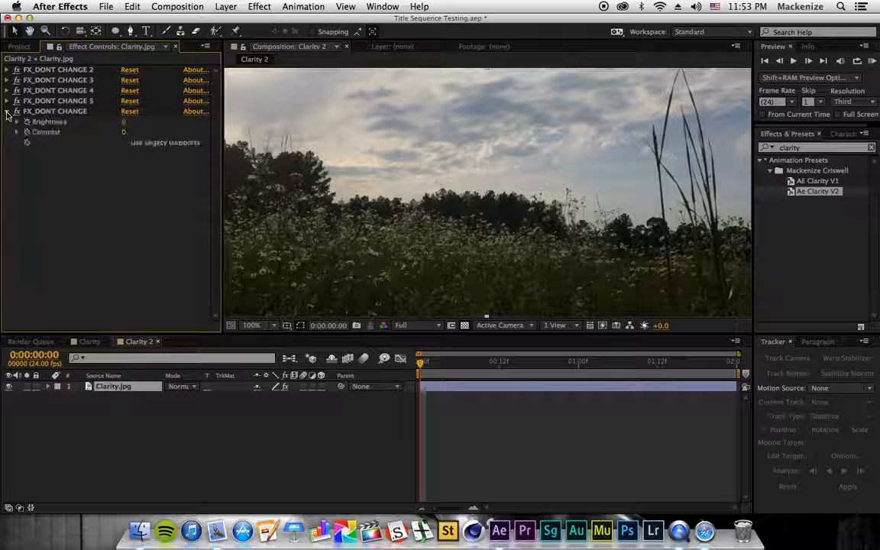
left_click(6, 100)
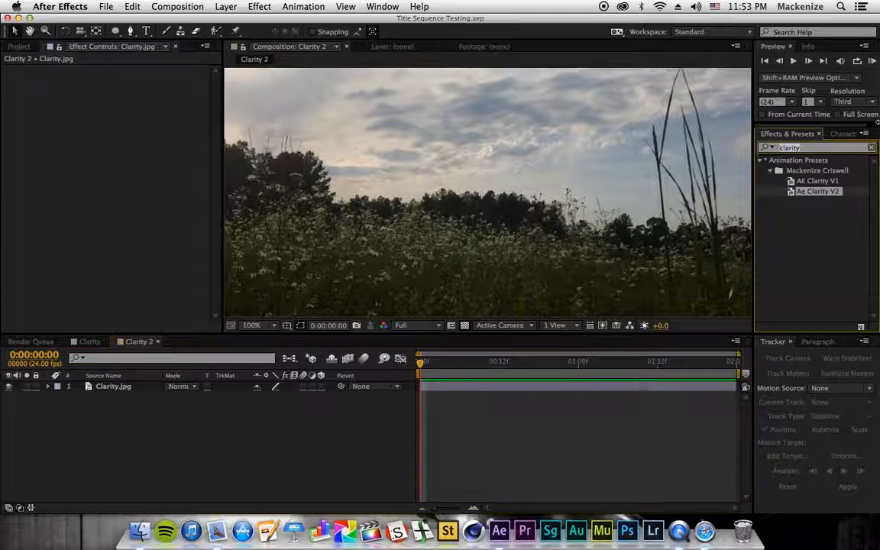
Search Effects & Presets and choose the Equalize effect from the results
type("cc comp")
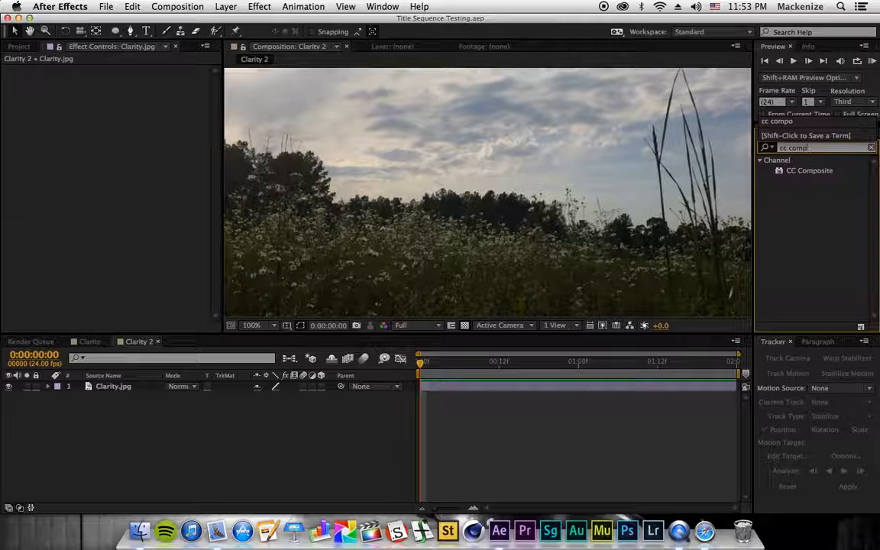
type("ed")
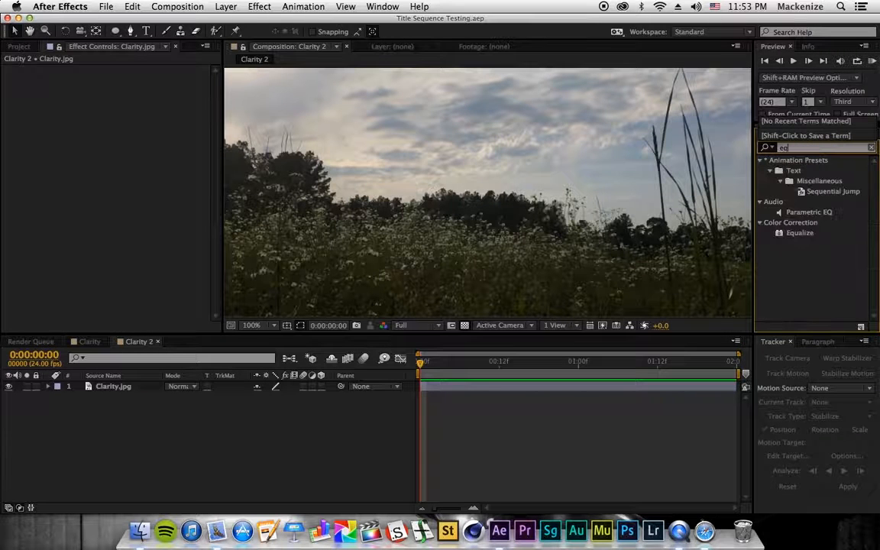
left_click(797, 232)
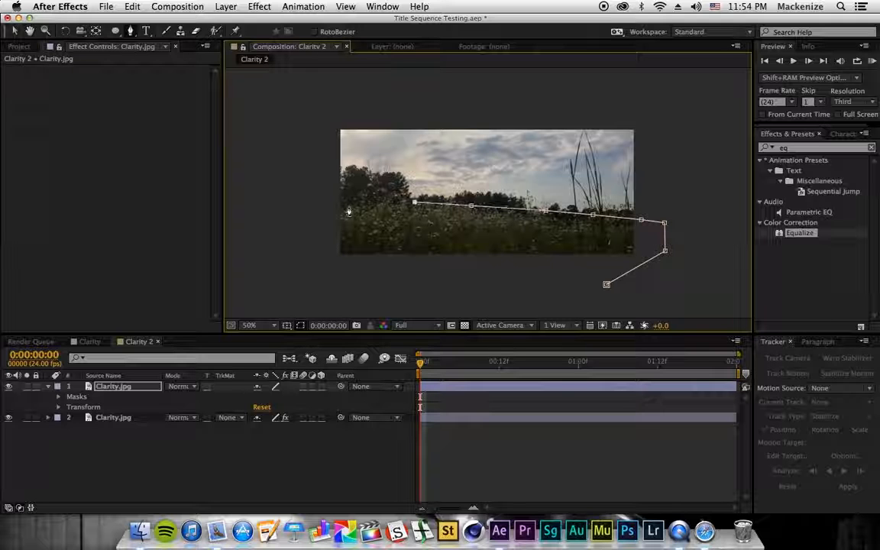
Drop Equalize onto the lower Clarity.jpg layer at 100%, brightening the field and sky
left_click_drag(414, 204, 334, 183)
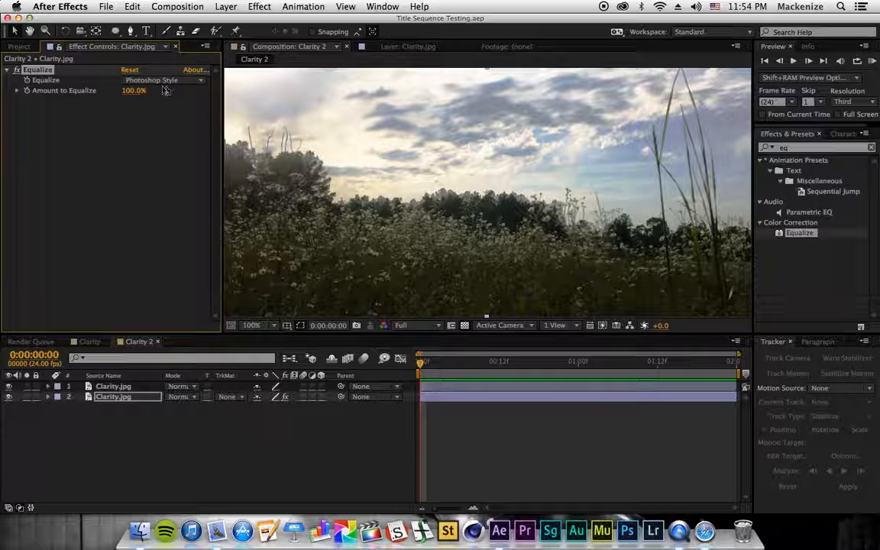
Switch Equalize from Photoshop Style through RGB to Brightness
left_click(161, 79)
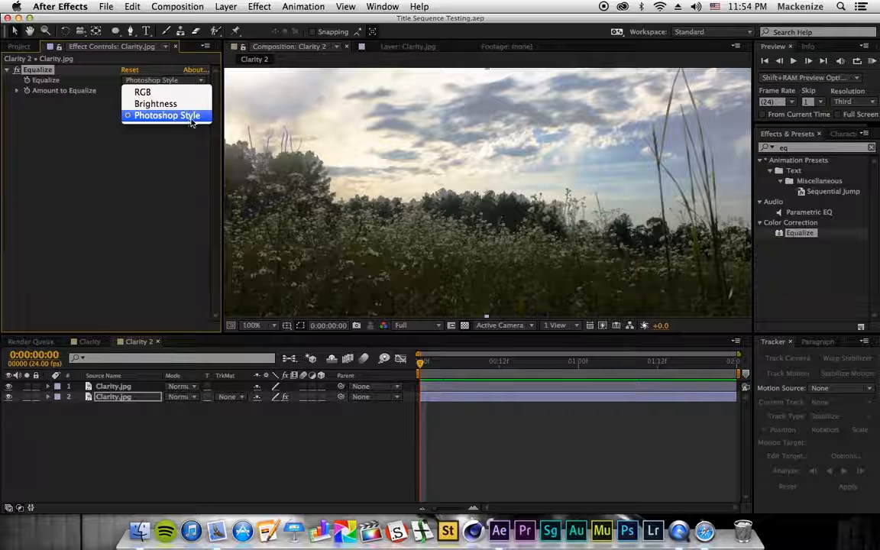
mouse_move(156, 104)
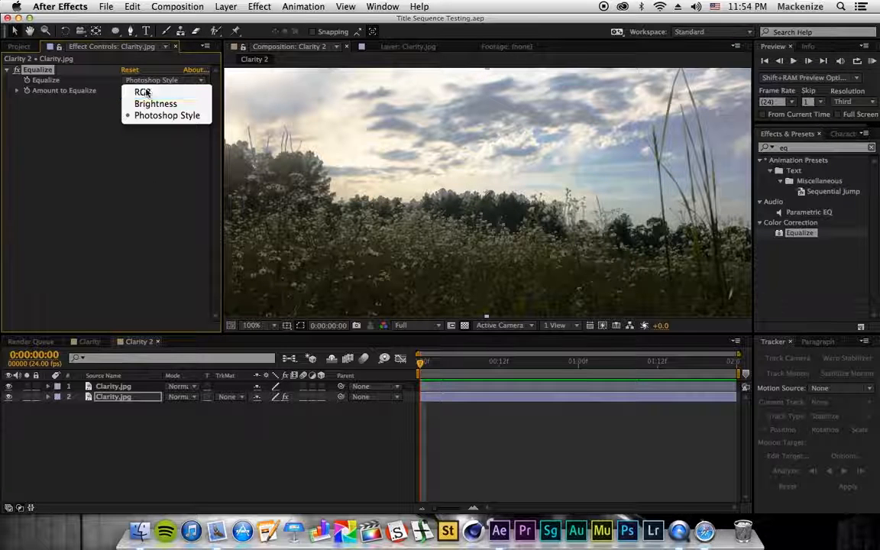
left_click(142, 92)
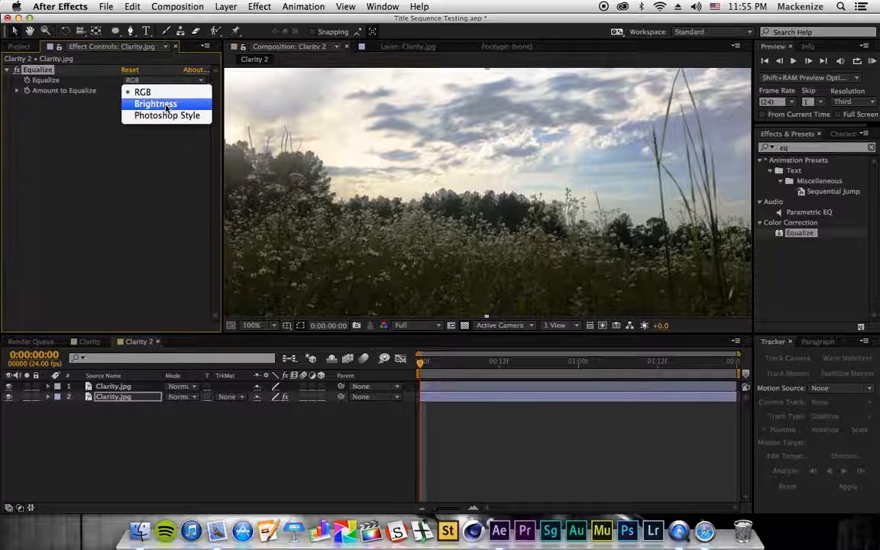
left_click(155, 104)
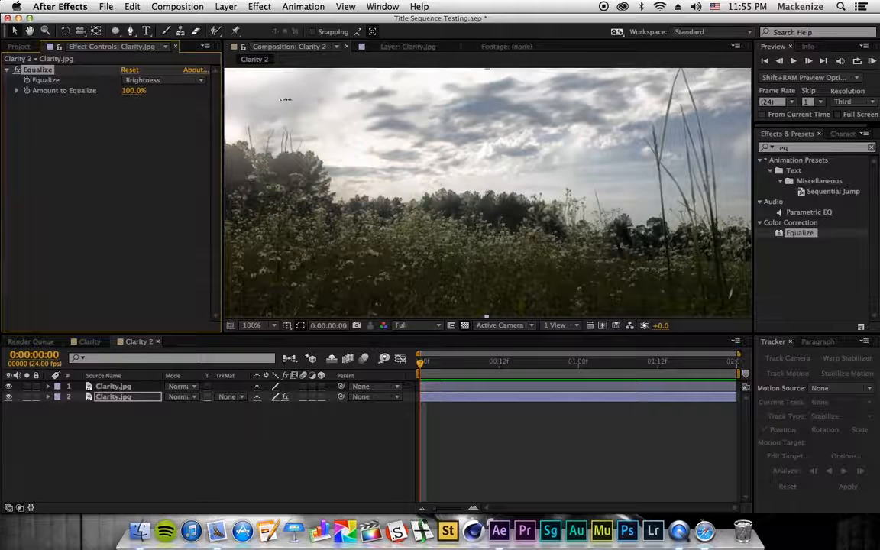
Scrub Amount to Equalize down to 51% for a more muted landscape
left_click_drag(140, 90, 161, 104)
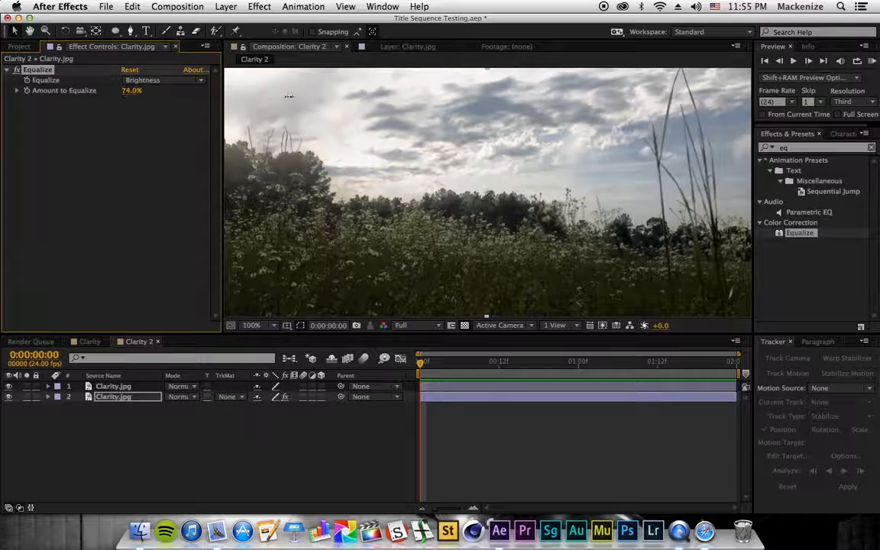
left_click_drag(131, 91, 119, 90)
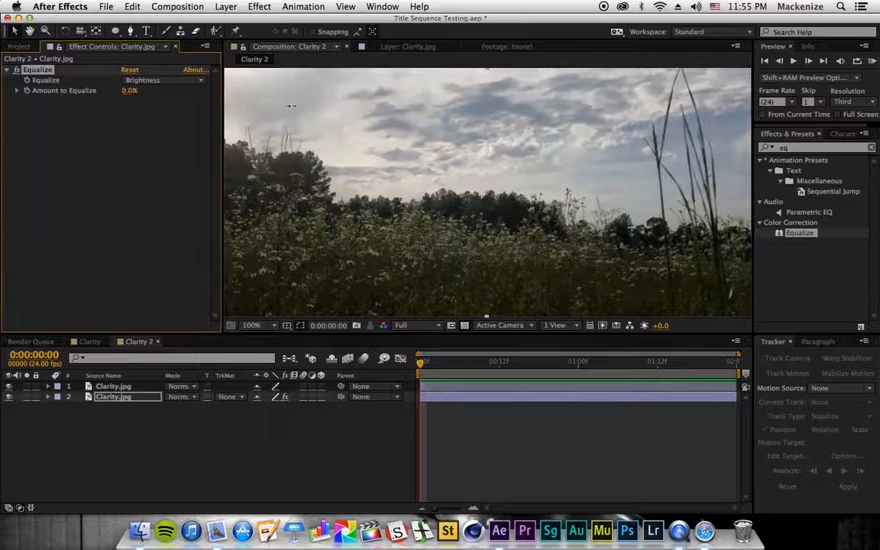
left_click_drag(129, 90, 132, 90)
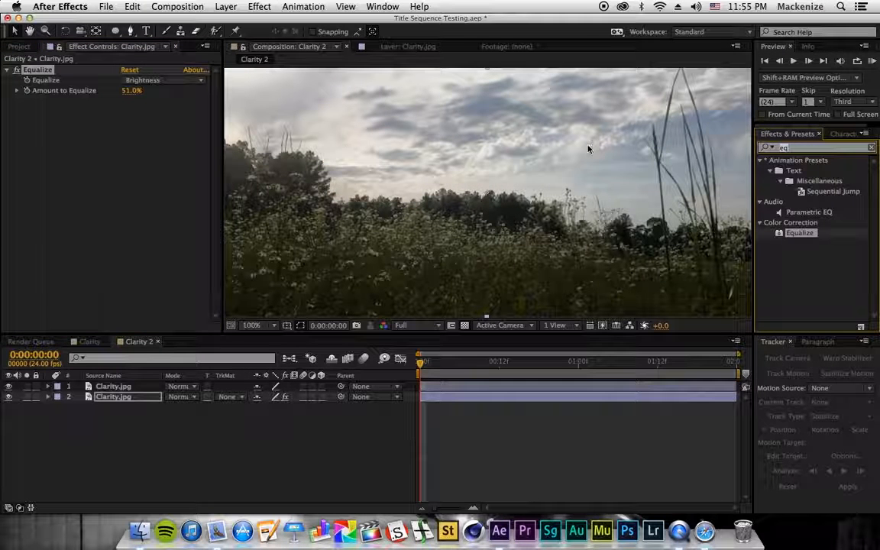
Add Brightness & Contrast after Equalize with Brightness at about -22, then collapse the effects
type("brightn")
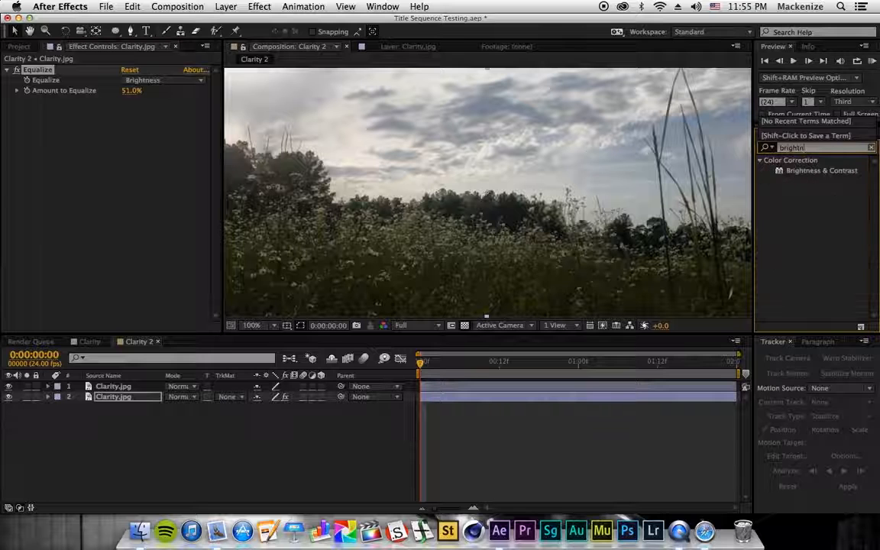
double_click(822, 171)
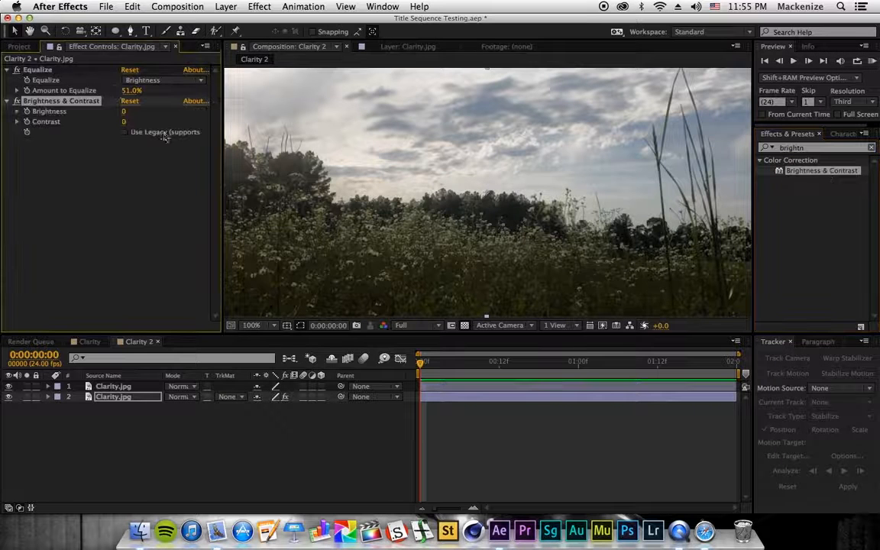
left_click_drag(126, 110, 127, 110)
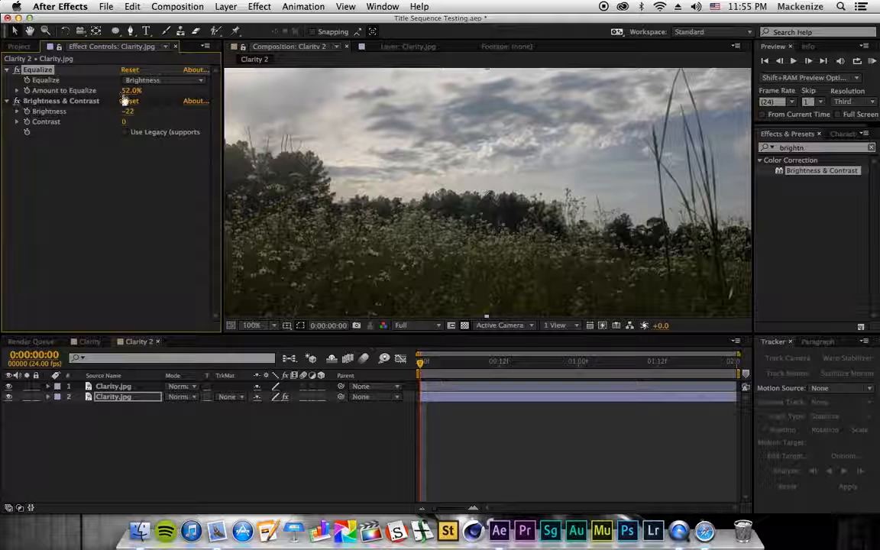
left_click(15, 101)
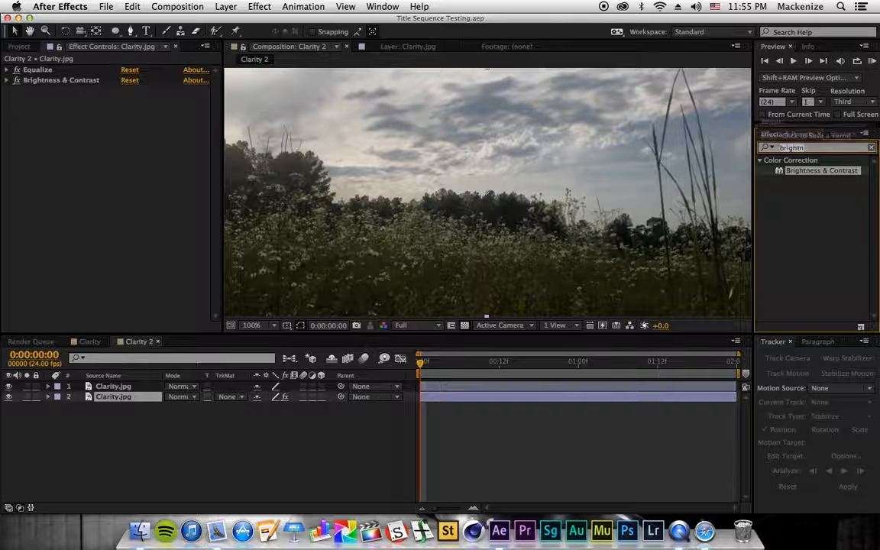
Add CC Composite and blend the original image in Overlay mode
type("cc com")
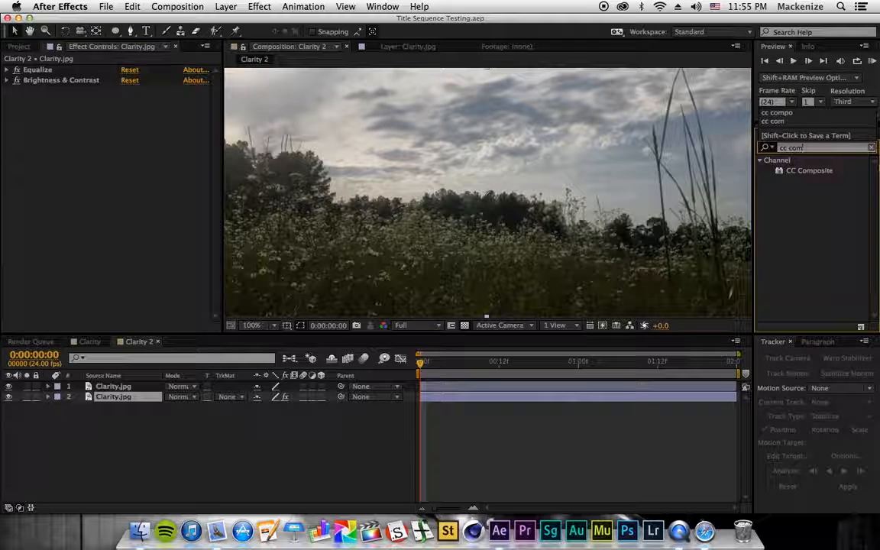
double_click(806, 172)
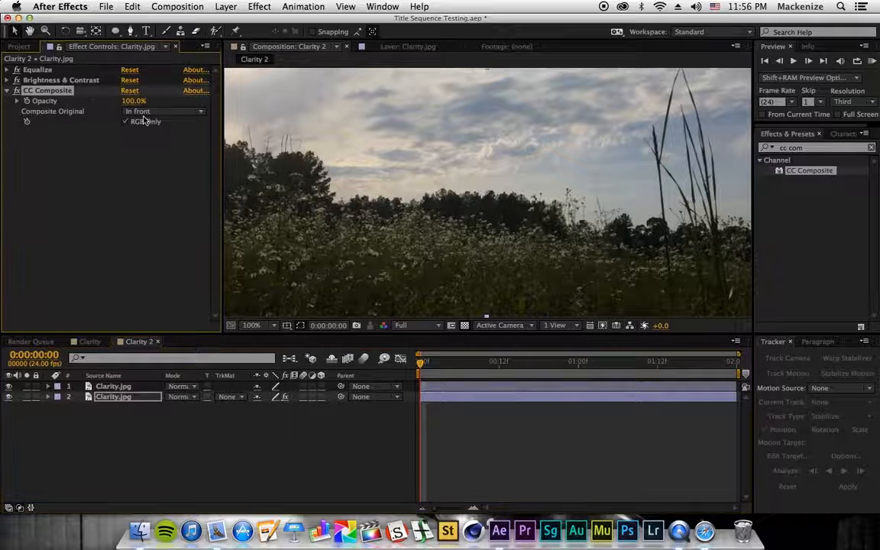
left_click(162, 110)
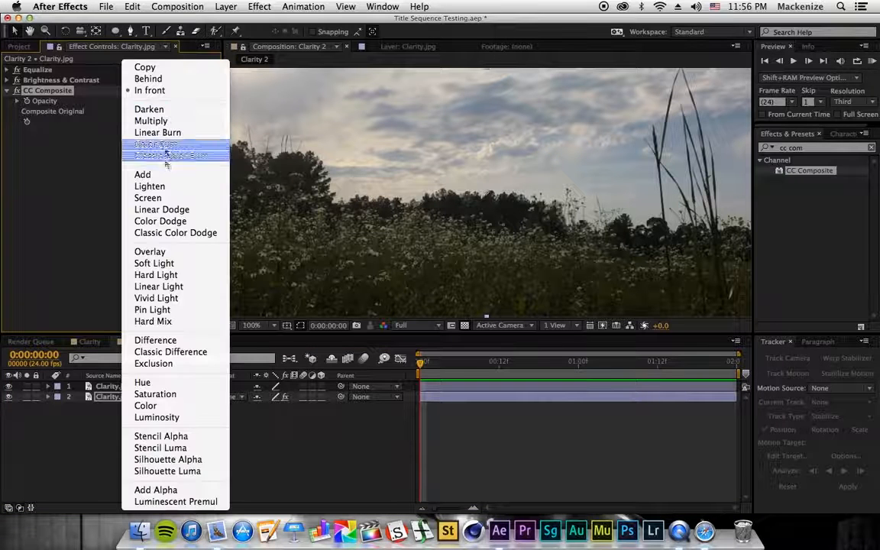
mouse_move(147, 80)
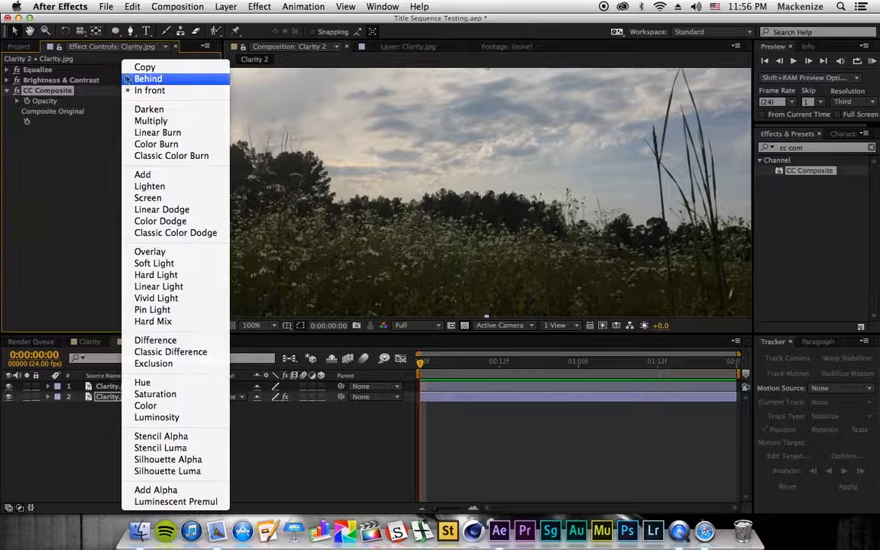
mouse_move(144, 67)
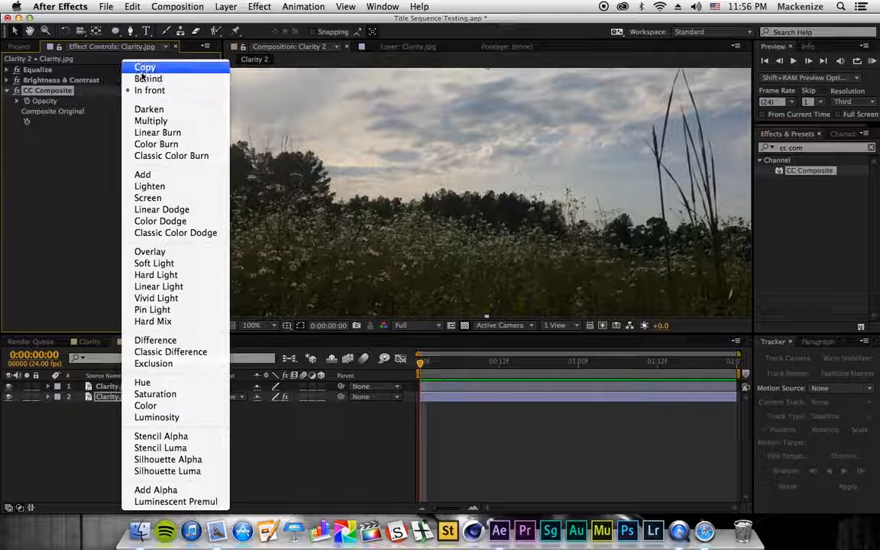
mouse_move(182, 107)
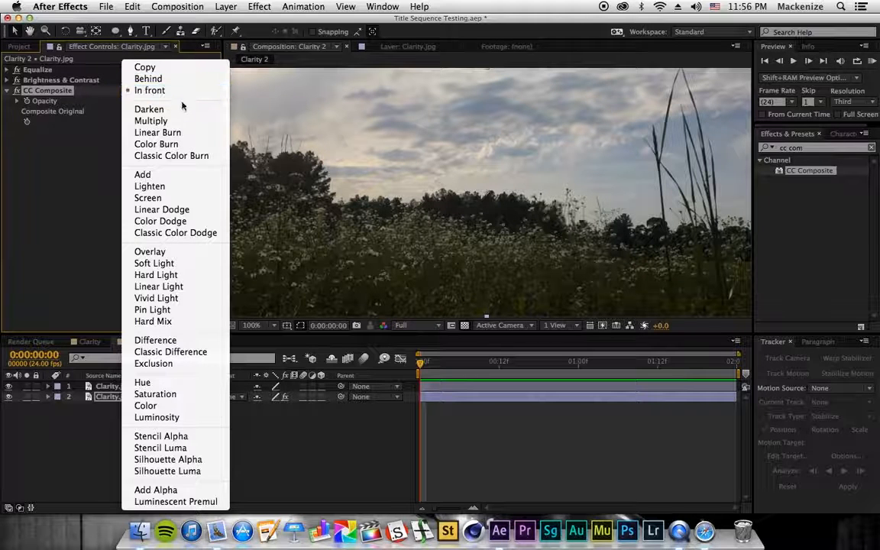
mouse_move(150, 250)
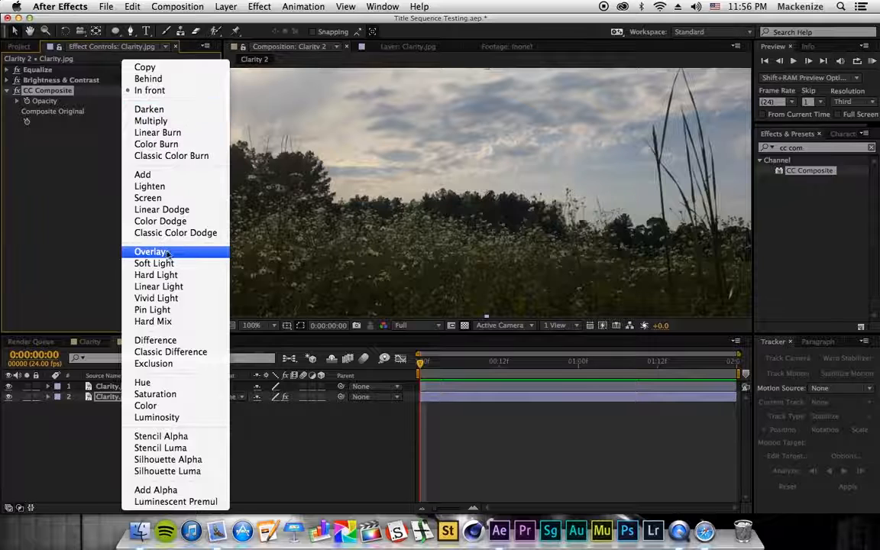
left_click(149, 251)
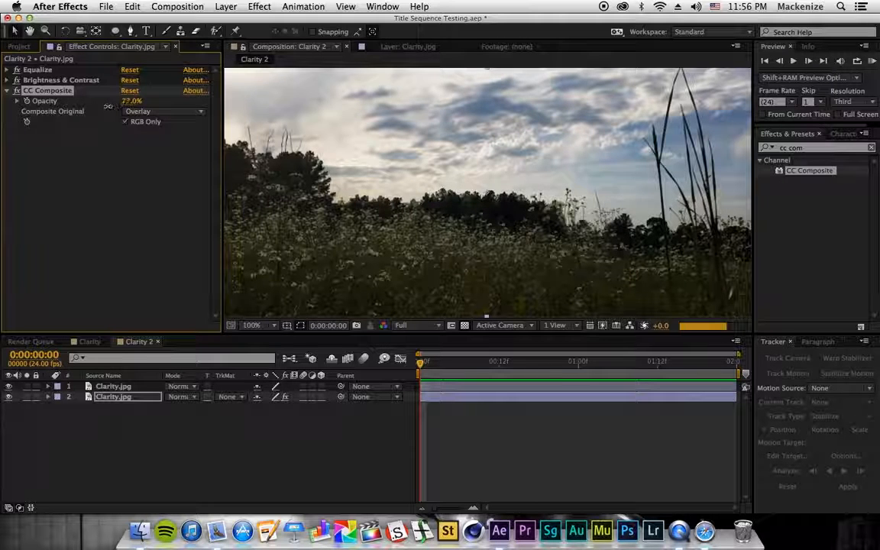
Lower CC Composite Opacity to 51% and add a second Brightness & Contrast with reduced Brightness
left_click_drag(131, 101, 132, 101)
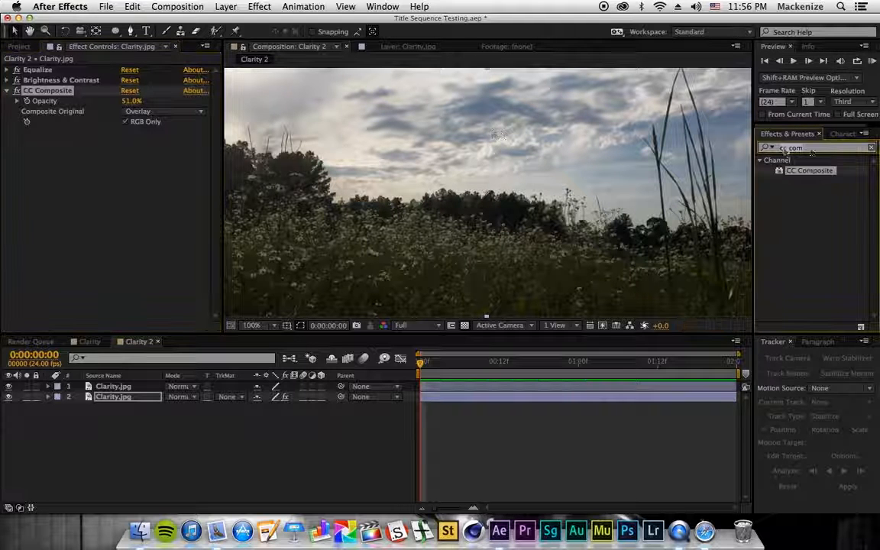
type("brig")
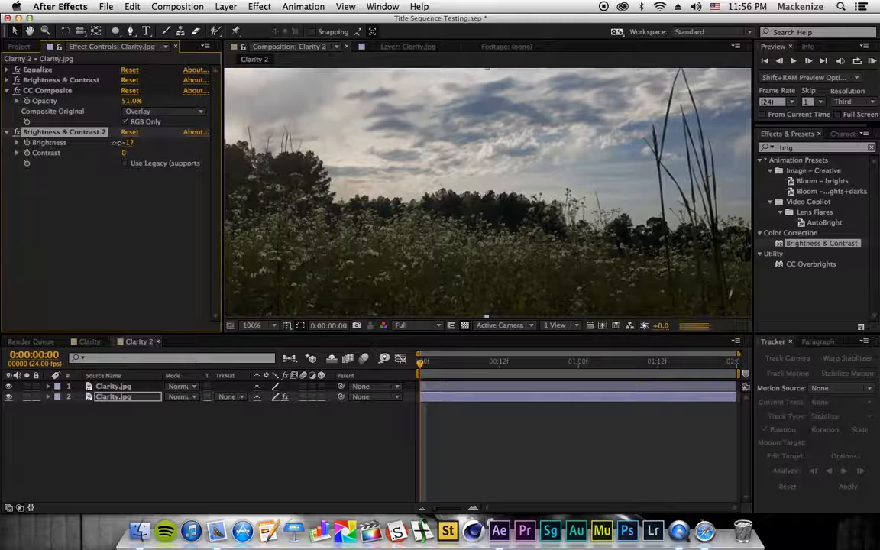
left_click_drag(128, 142, 131, 142)
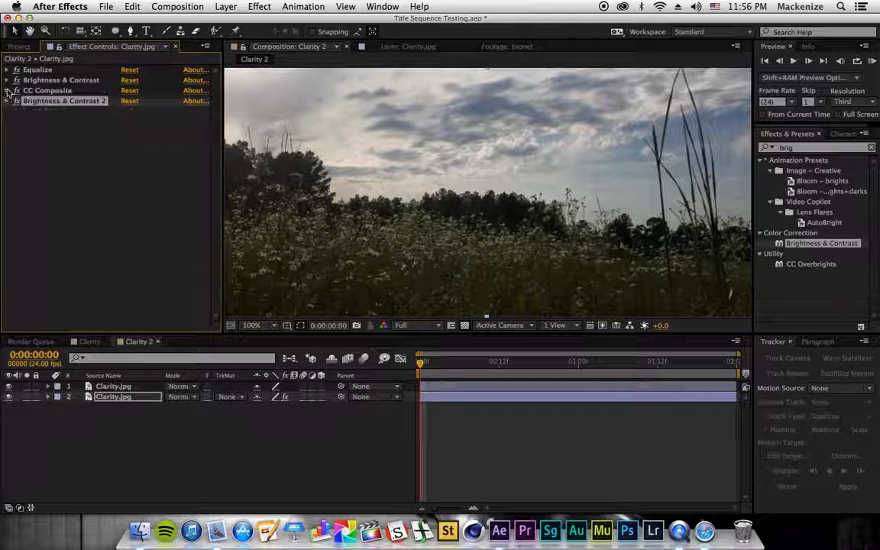
left_click(59, 80)
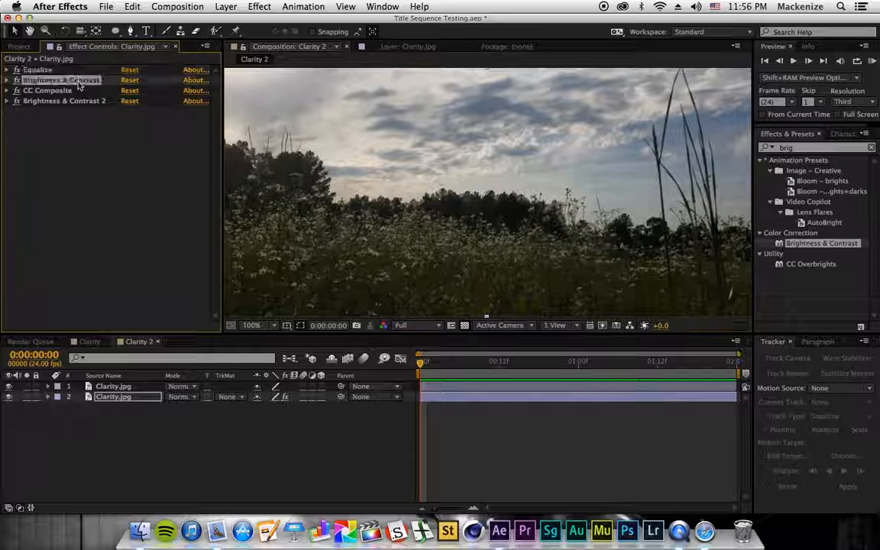